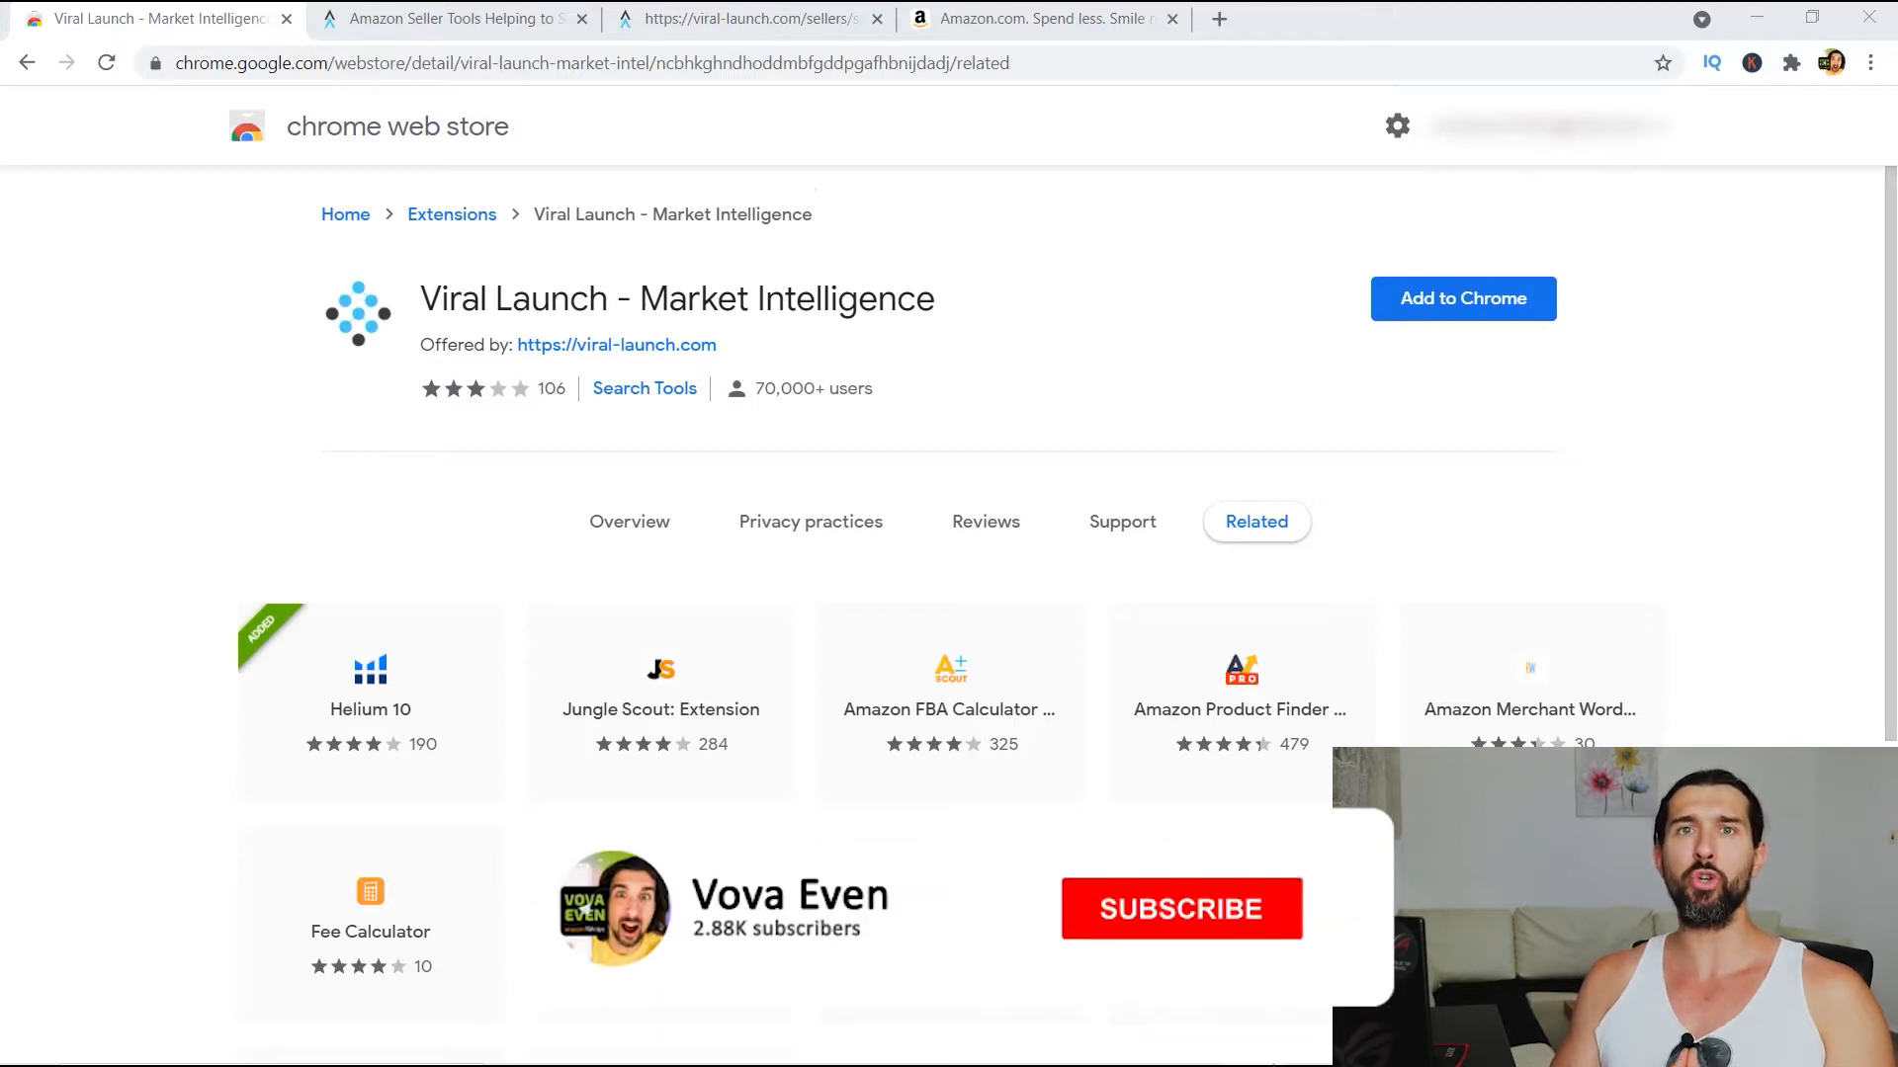
Add the Viral Launch - Market Intelligence extension to Chrome from the Web Store
left_click(1180, 910)
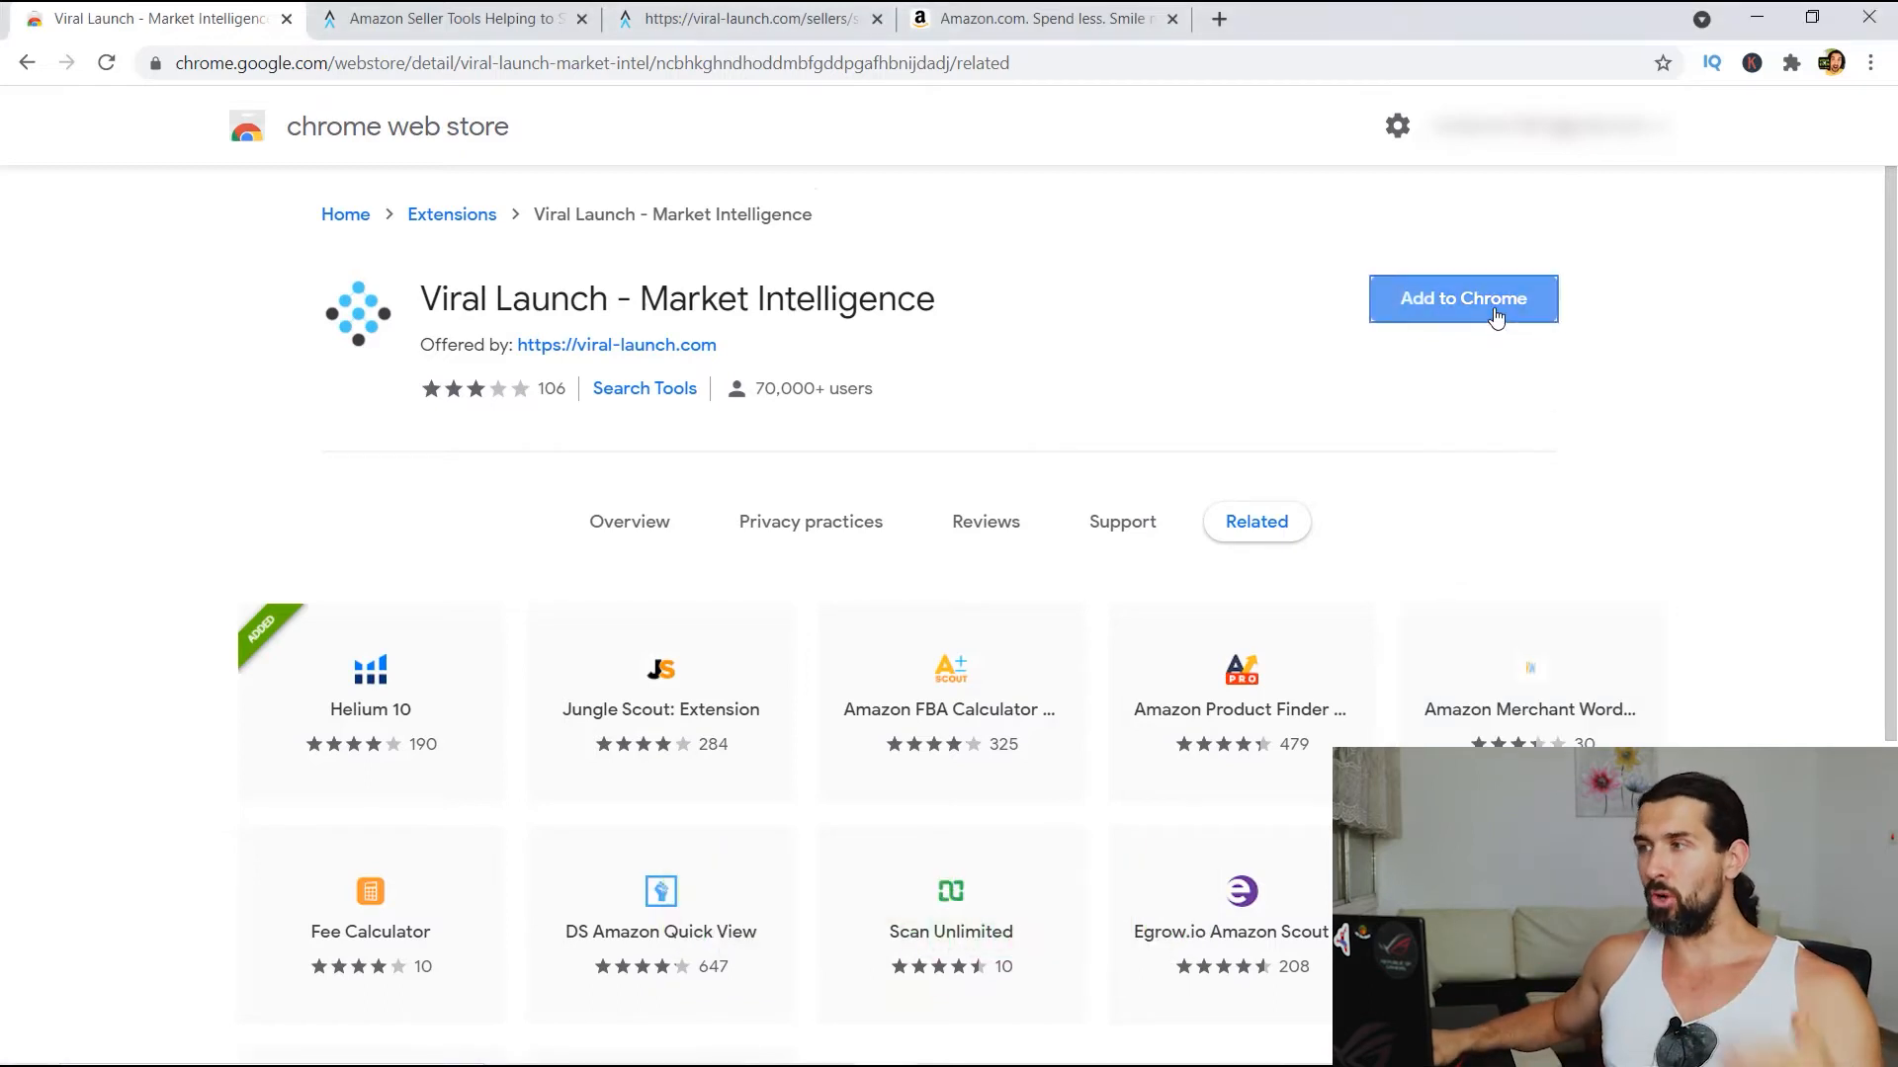
left_click(1463, 298)
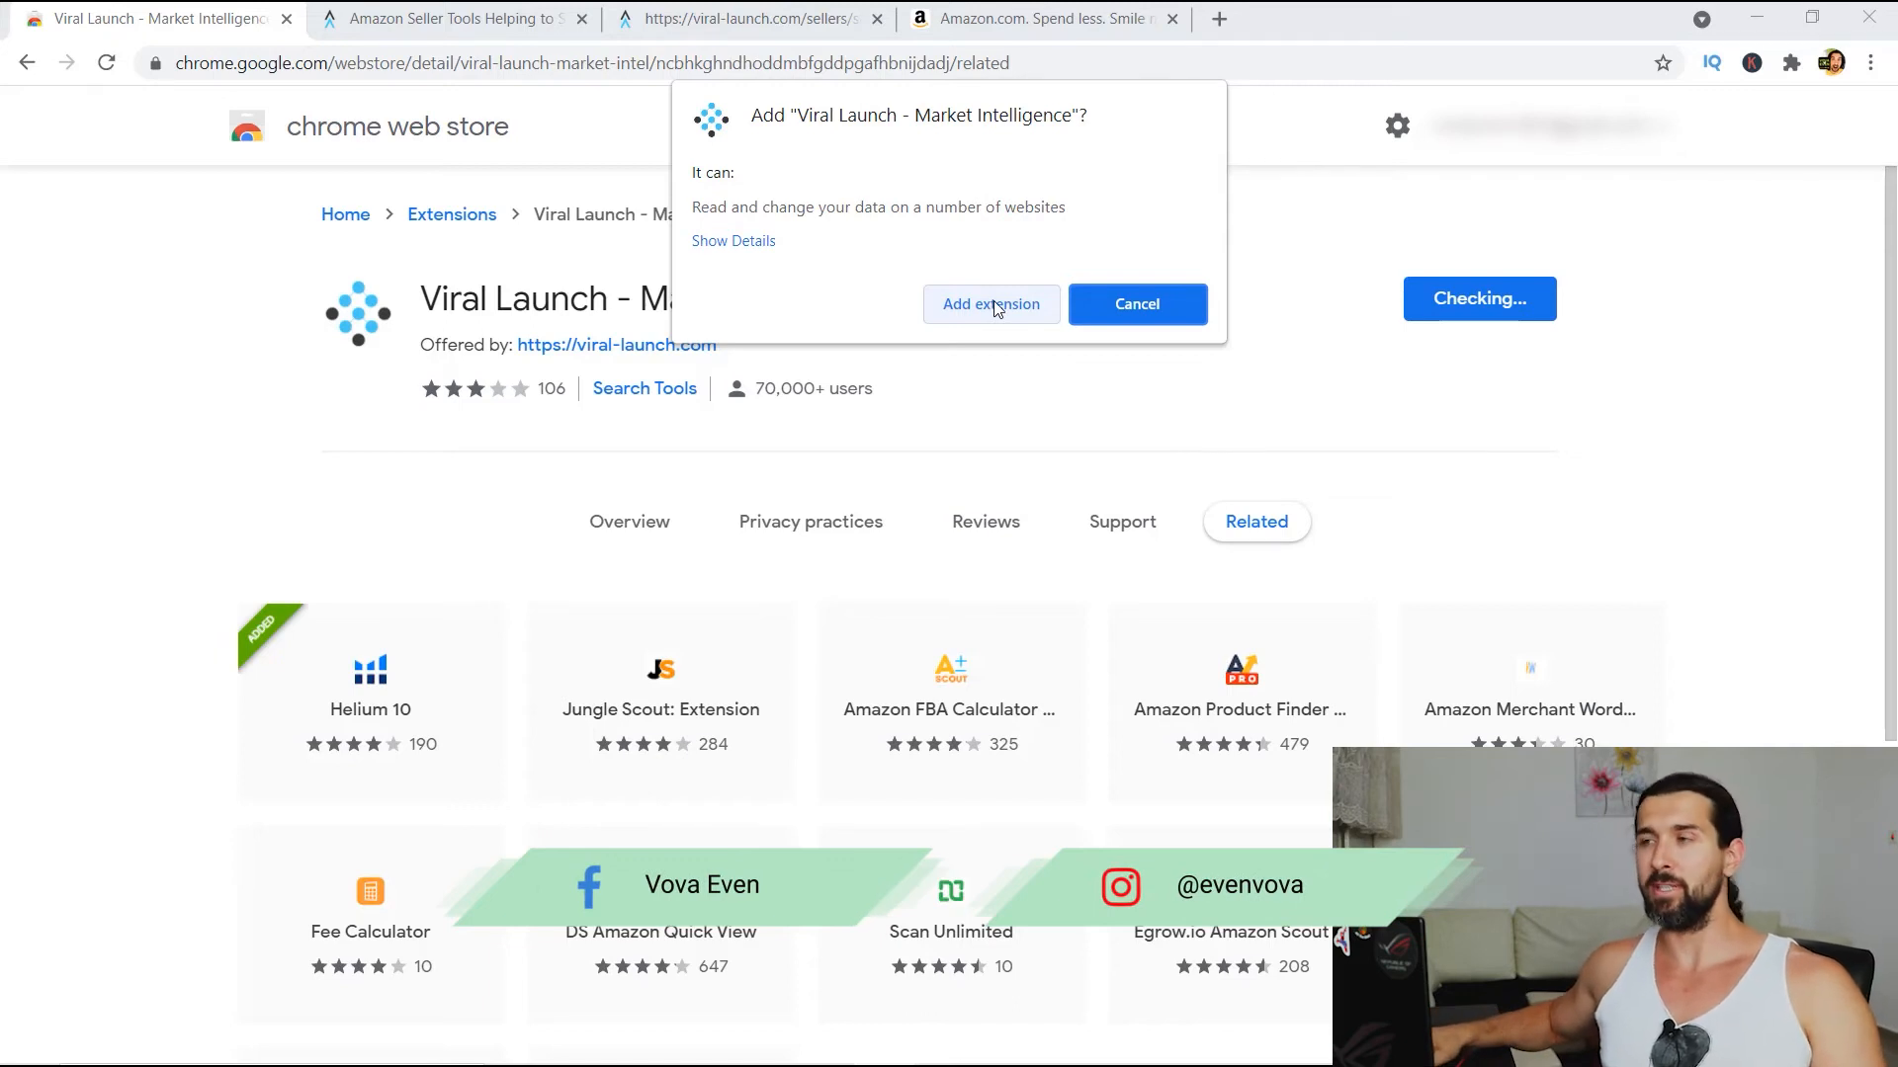
mouse_move(1005, 315)
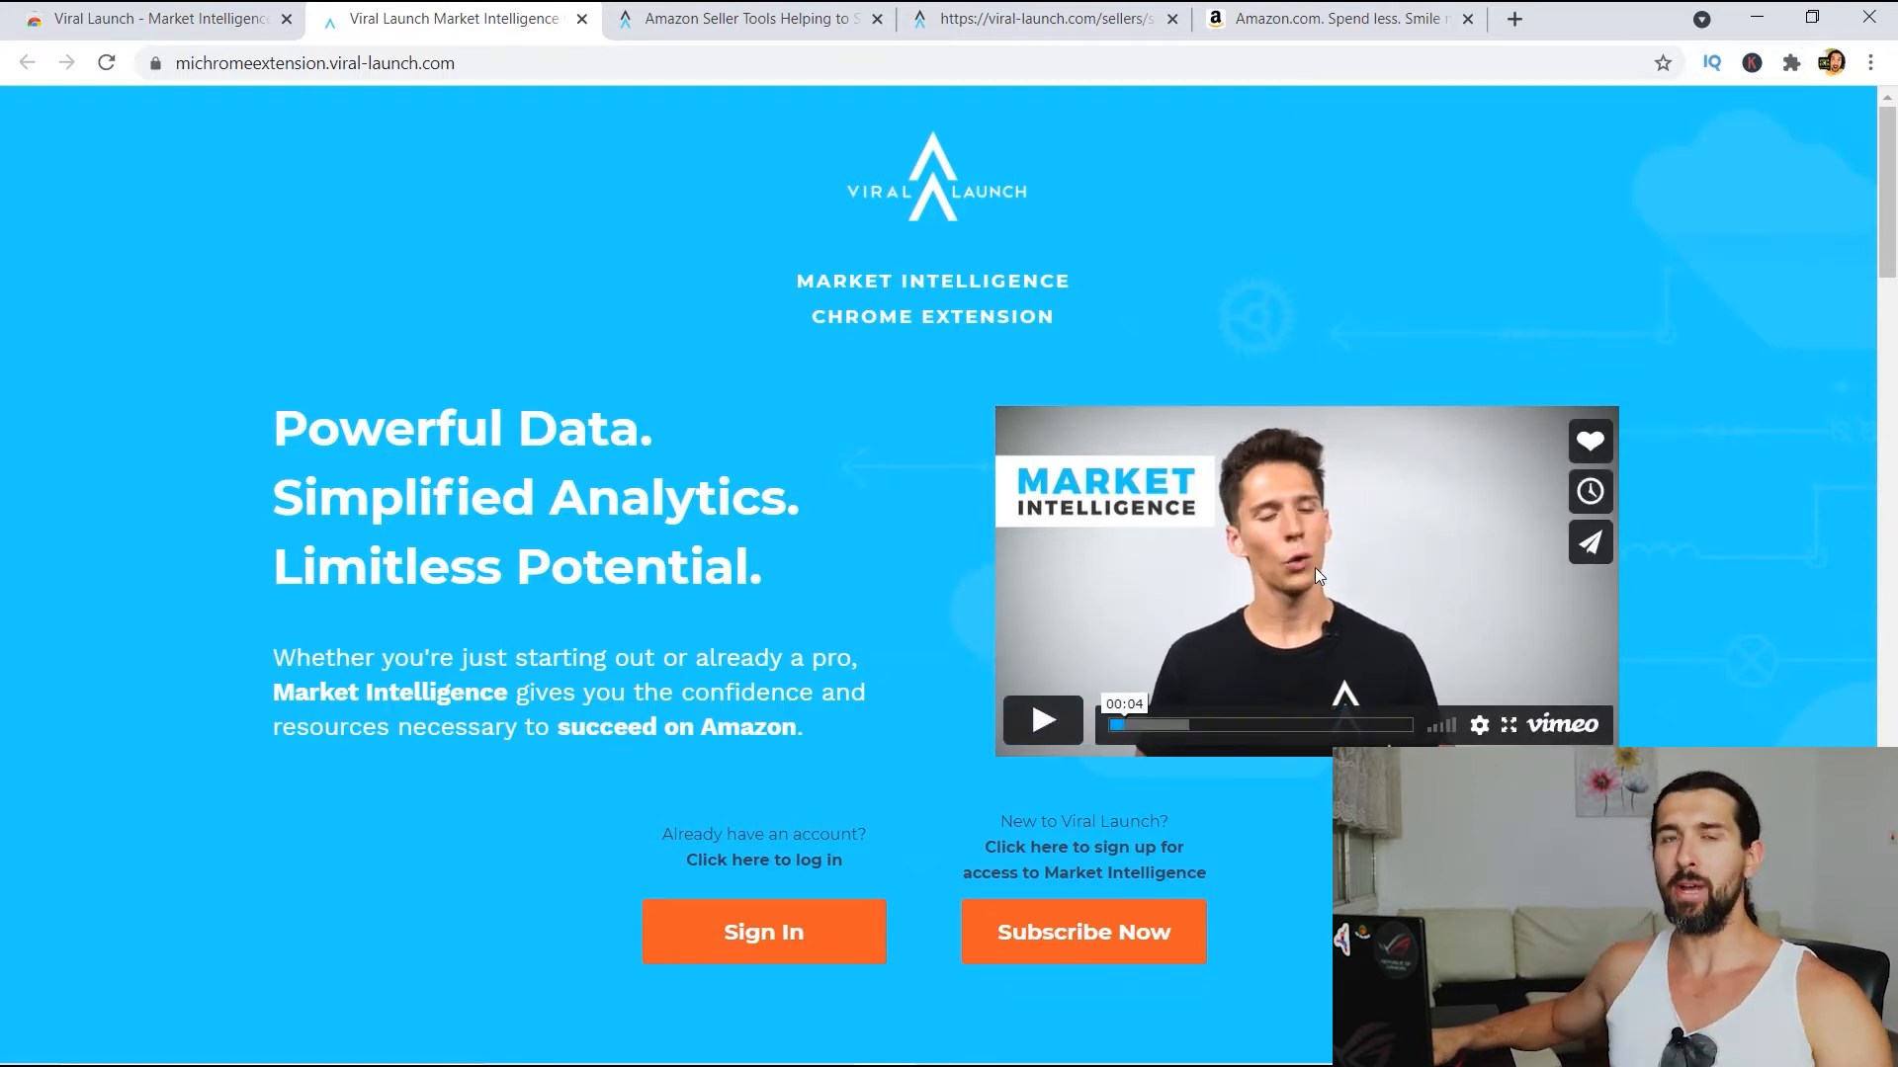
mouse_move(1366, 476)
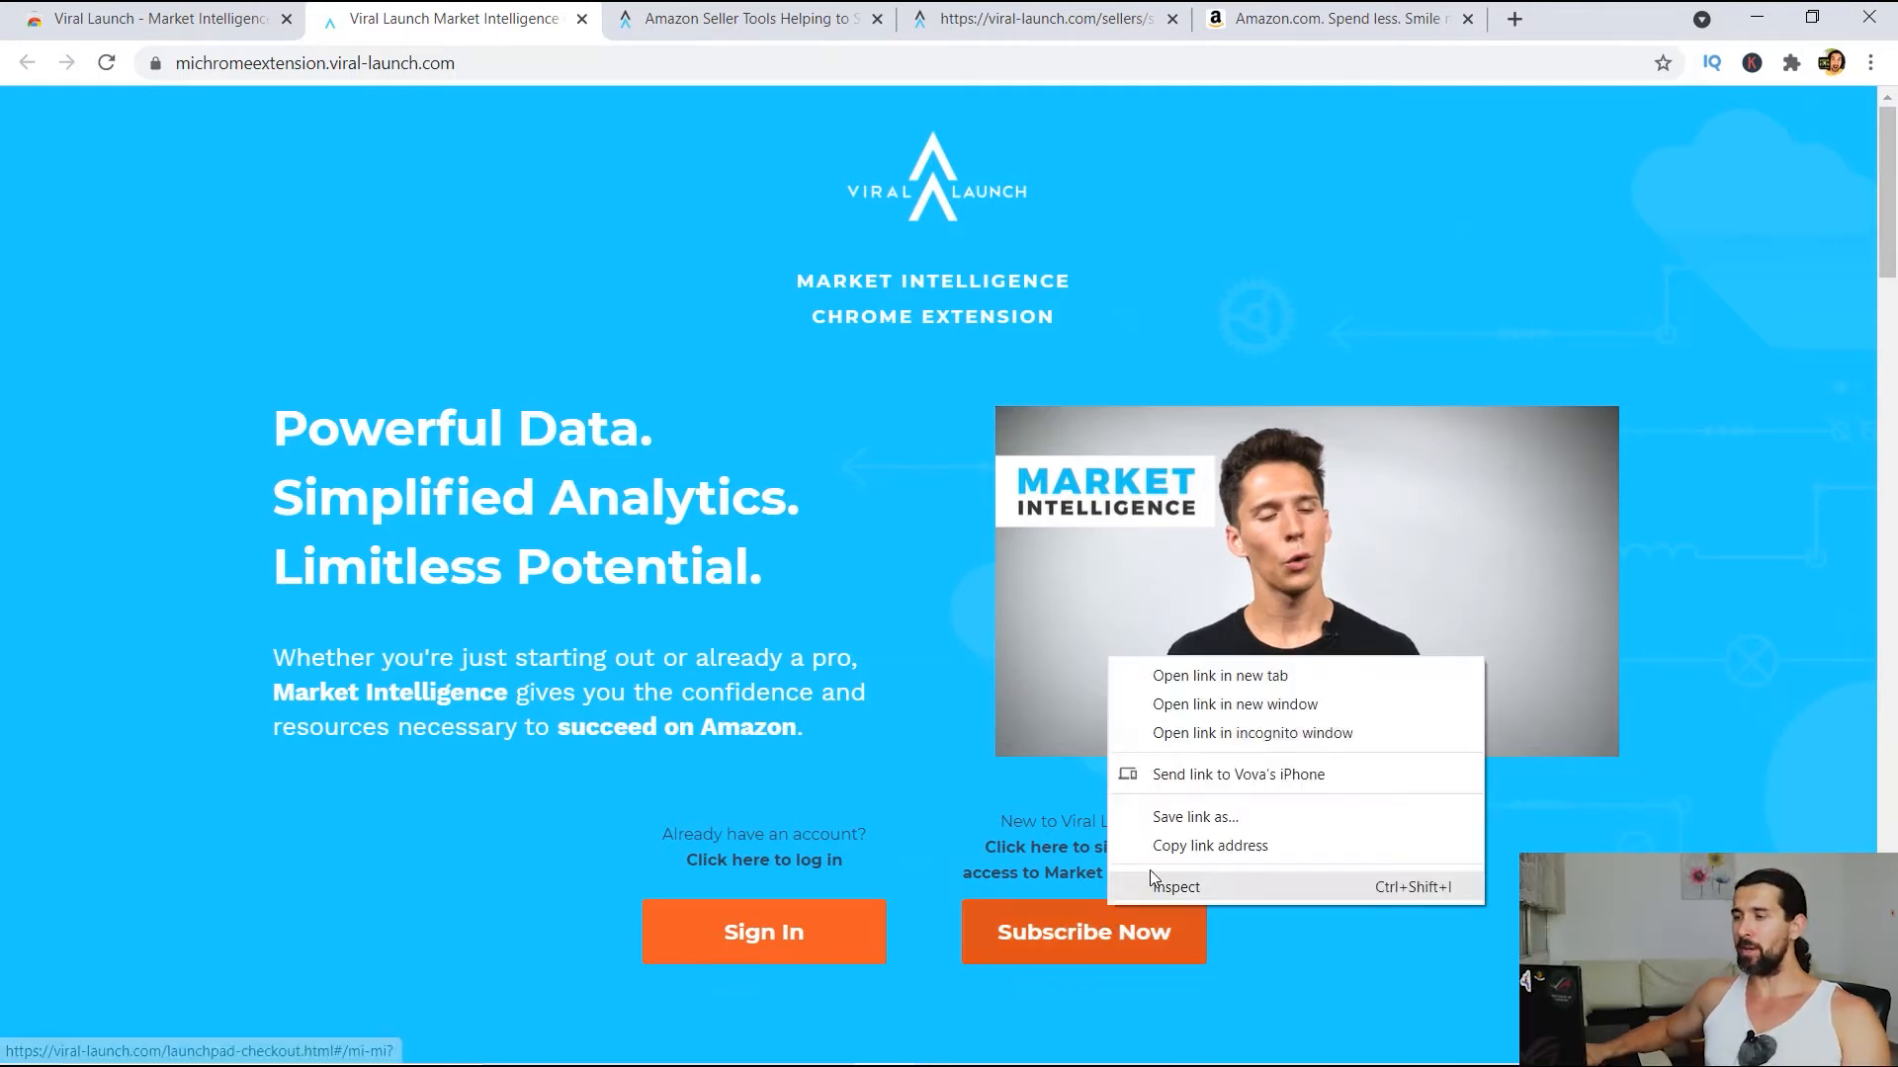
Open the Subscribe Now checkout in a new tab showing Market Intelligence Monthly at $20 after a $5 coupon
left_click(1219, 676)
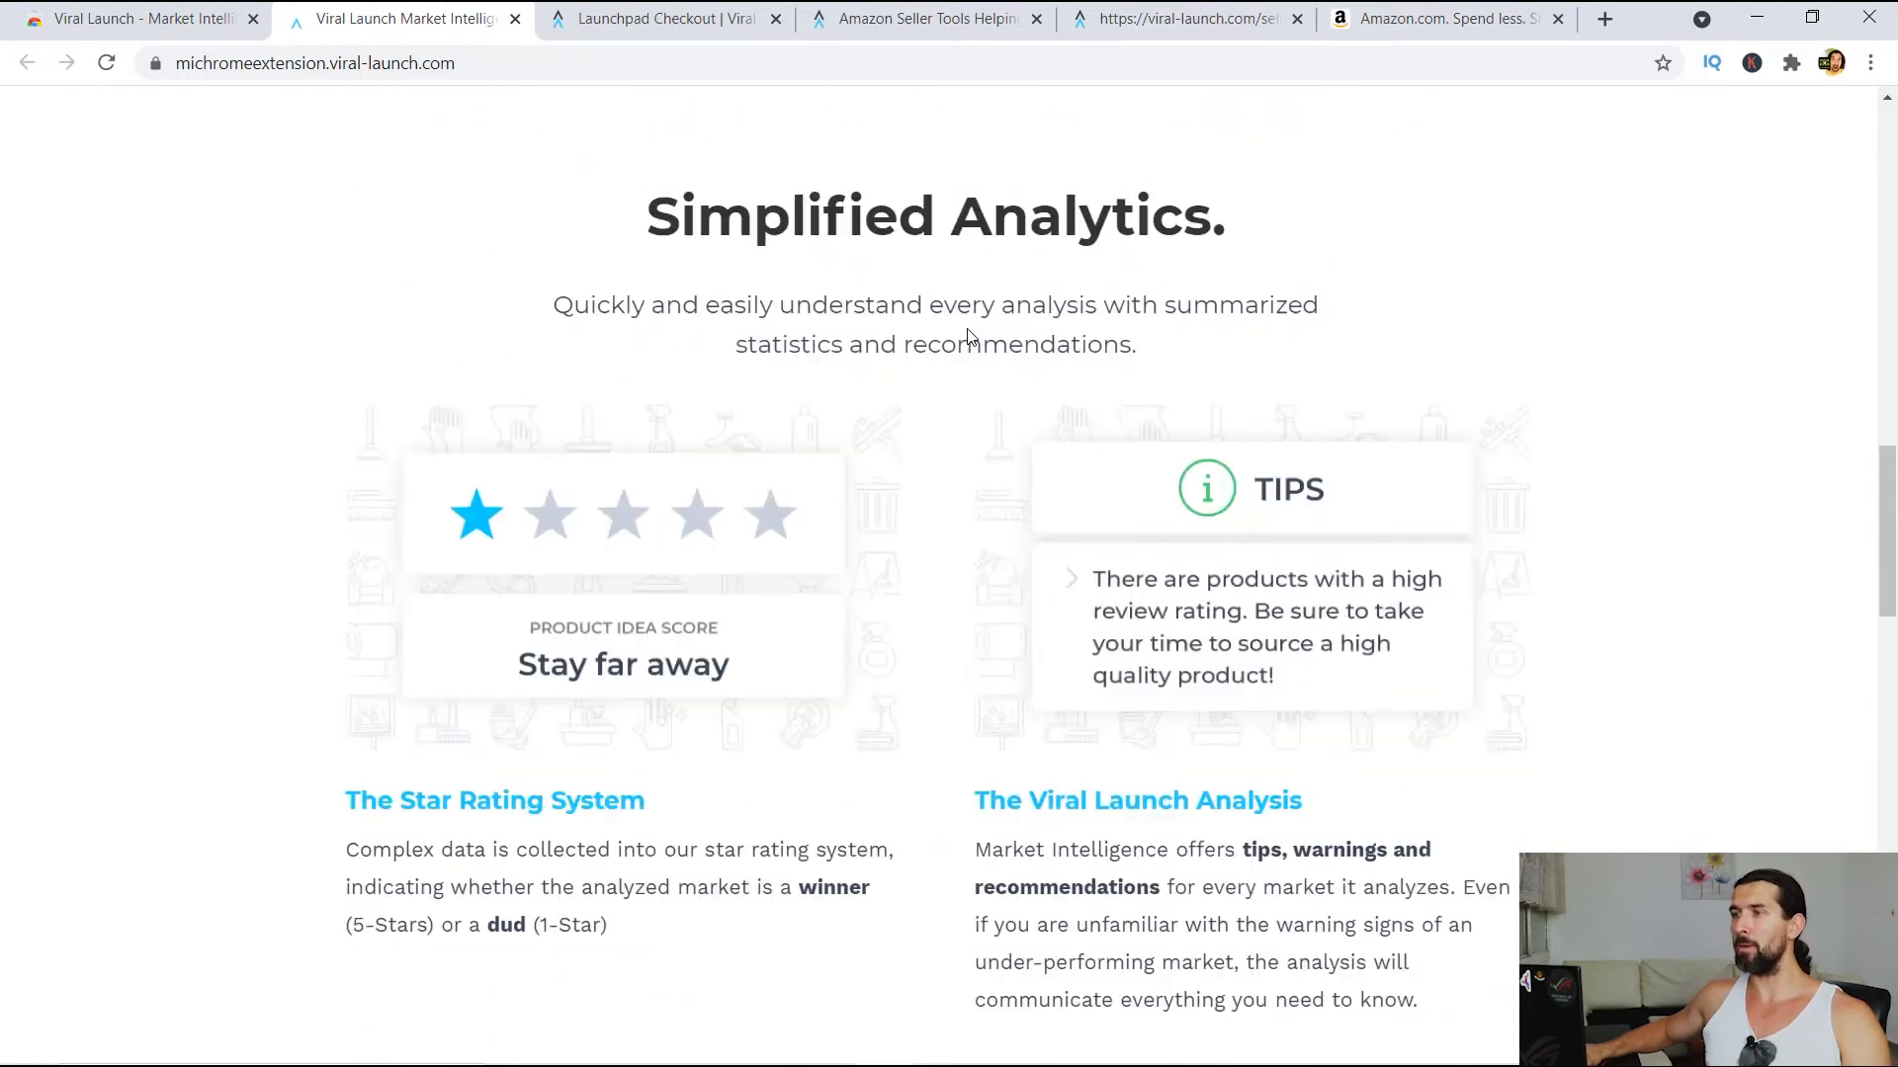
left_click(664, 18)
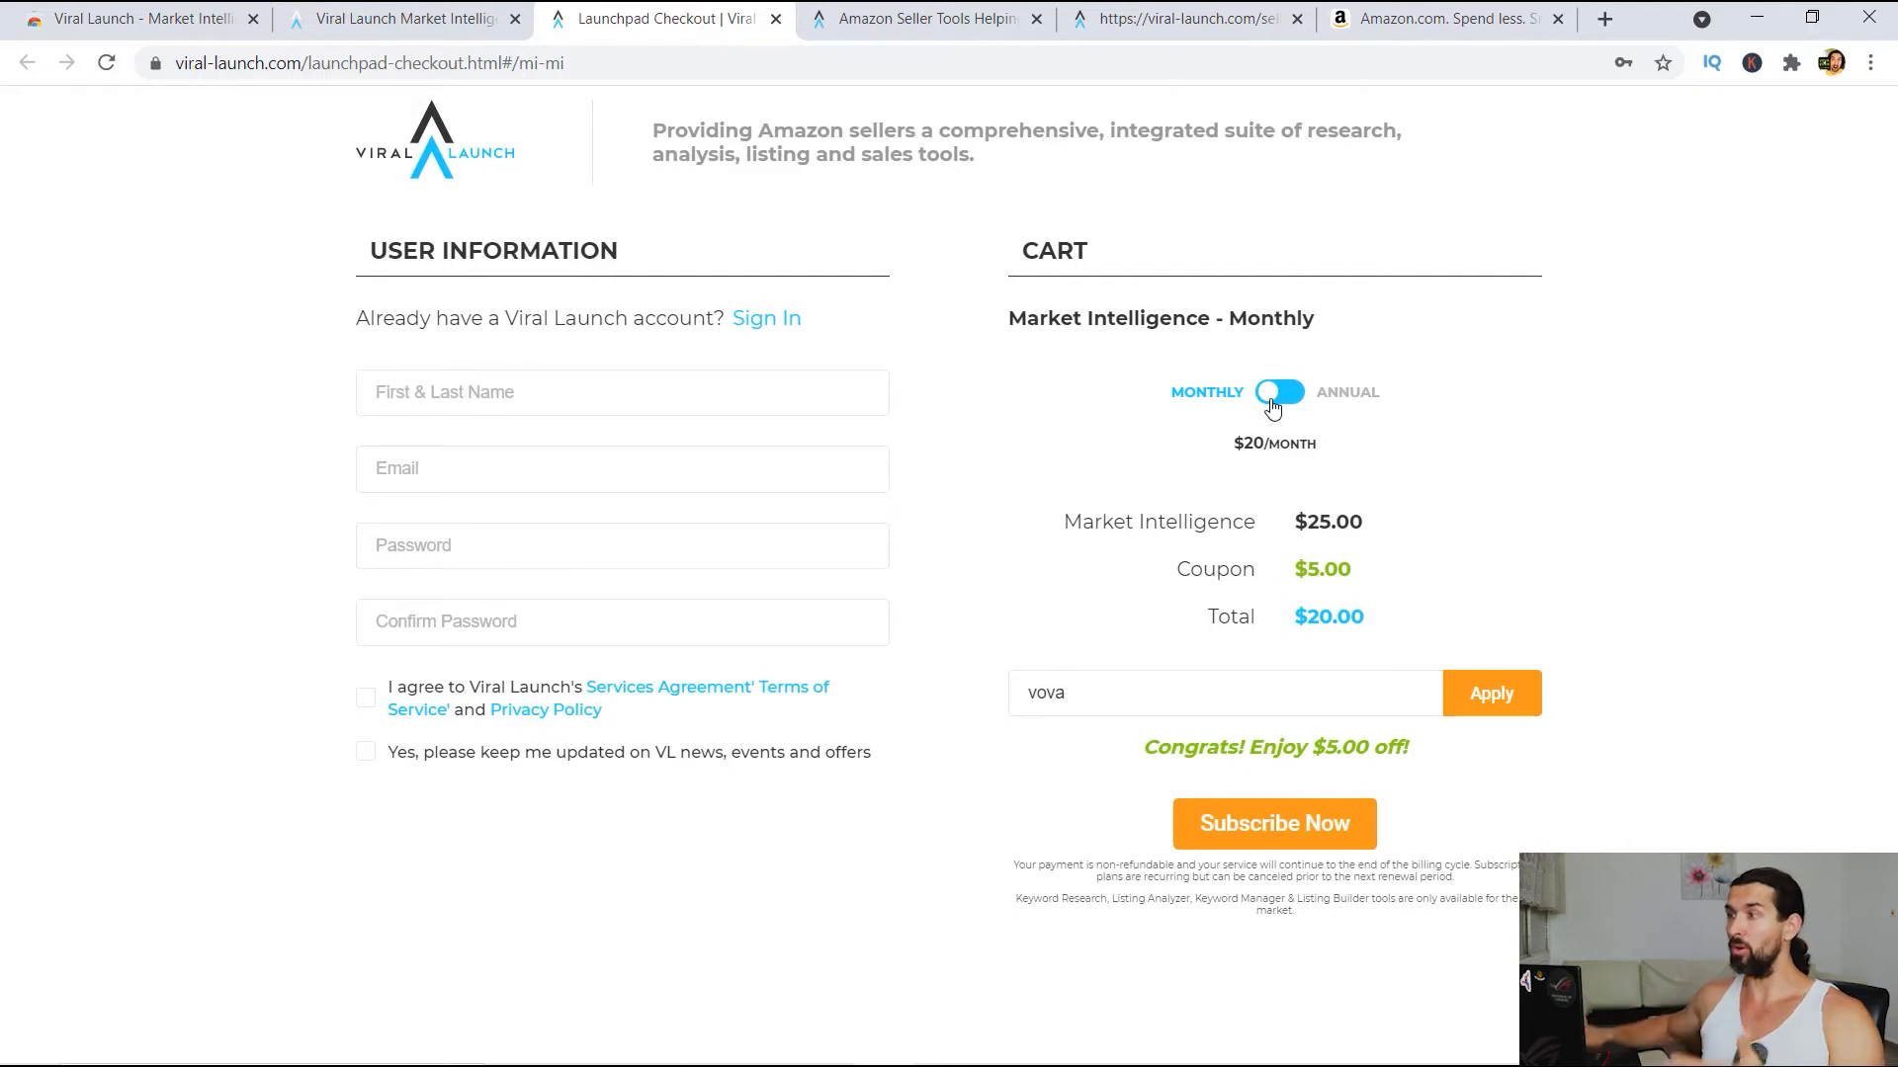
Toggle billing to Annual ($150 with $100 off) and back to Monthly, then return to the extension landing page
left_click(1279, 391)
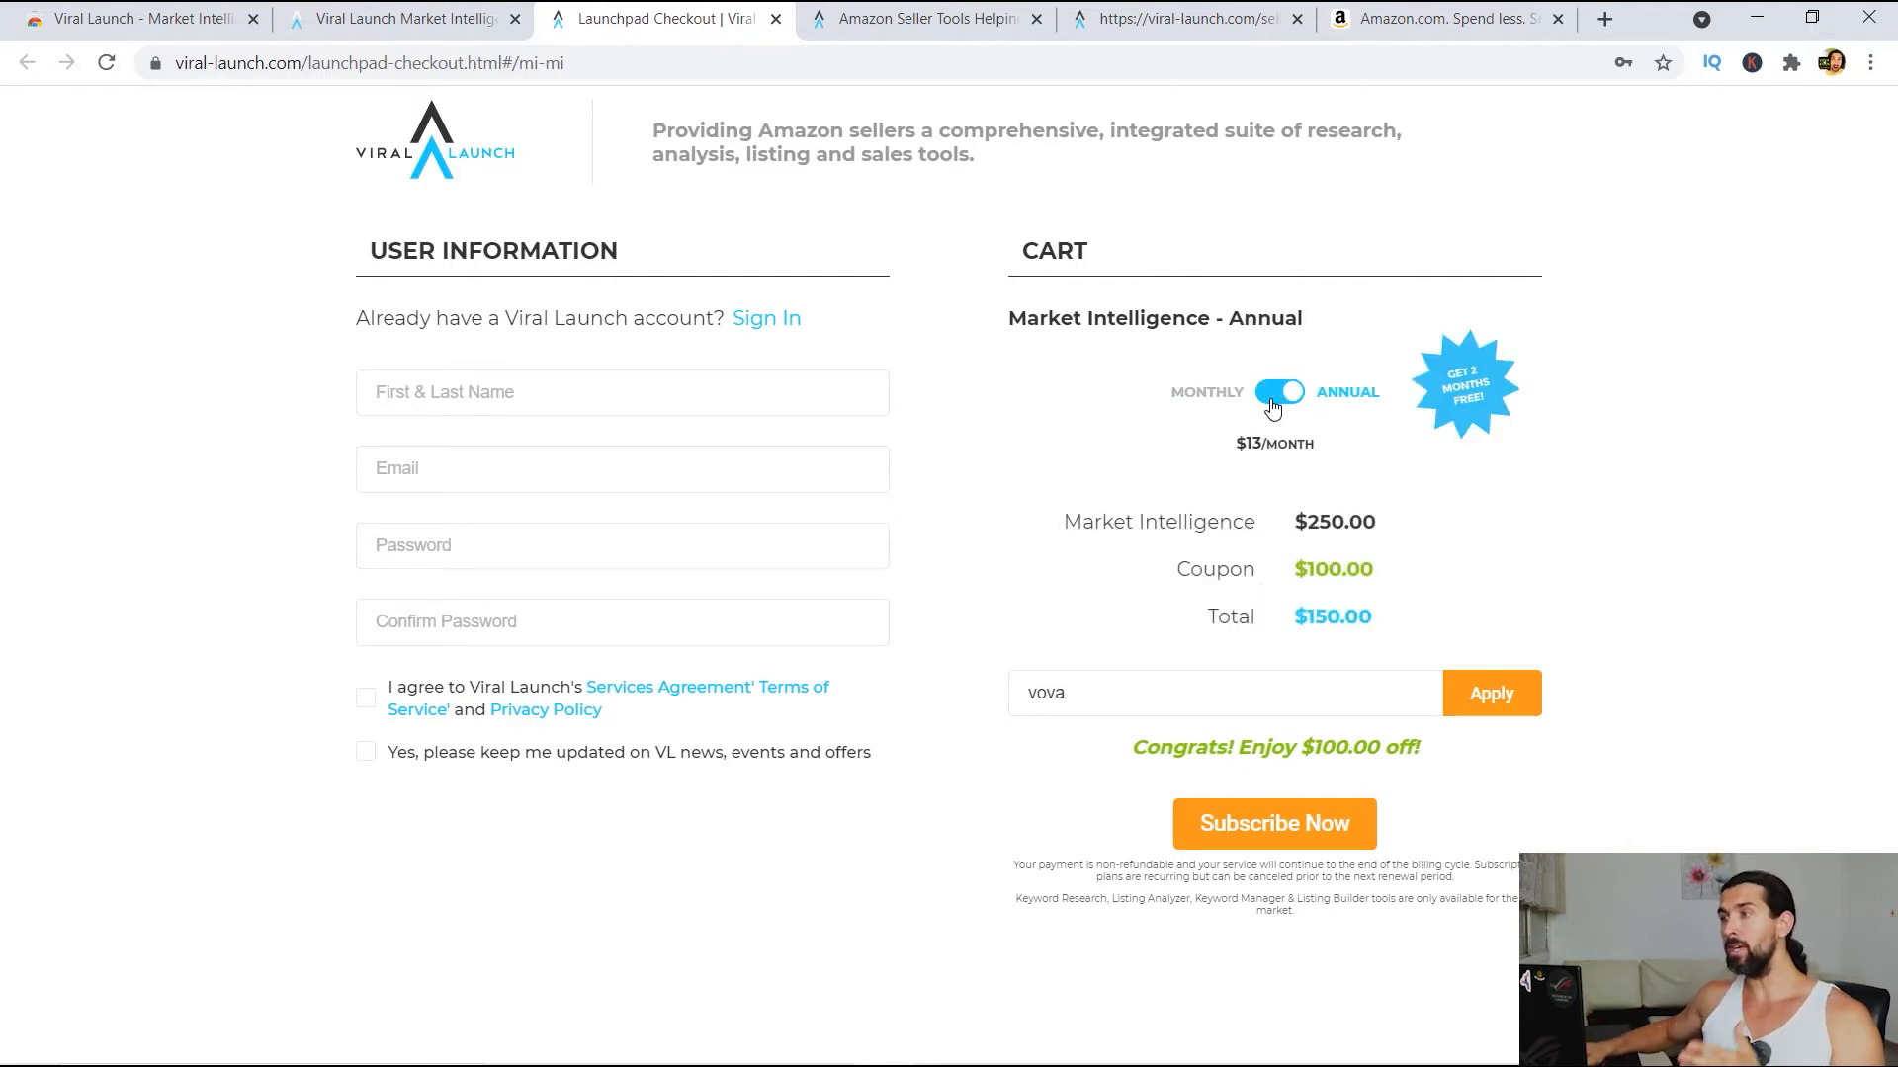
left_click(1275, 392)
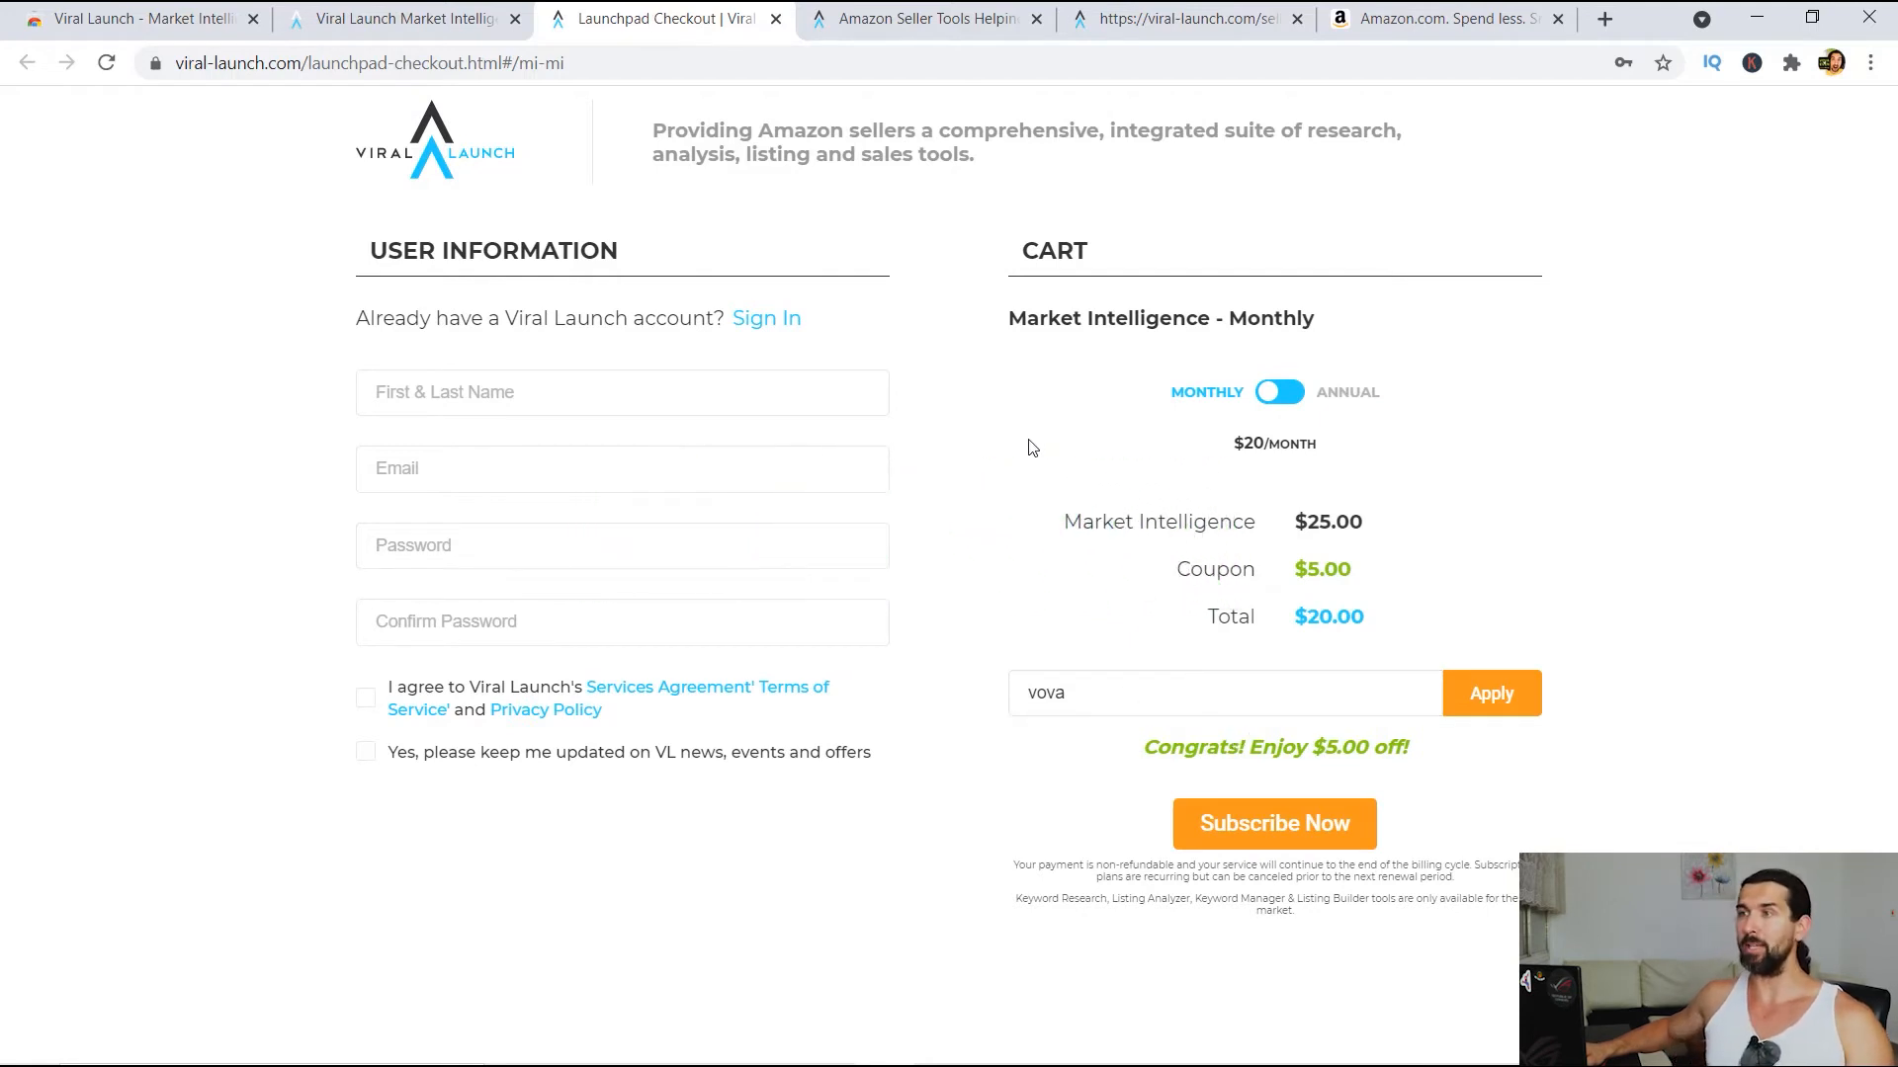
left_click(399, 18)
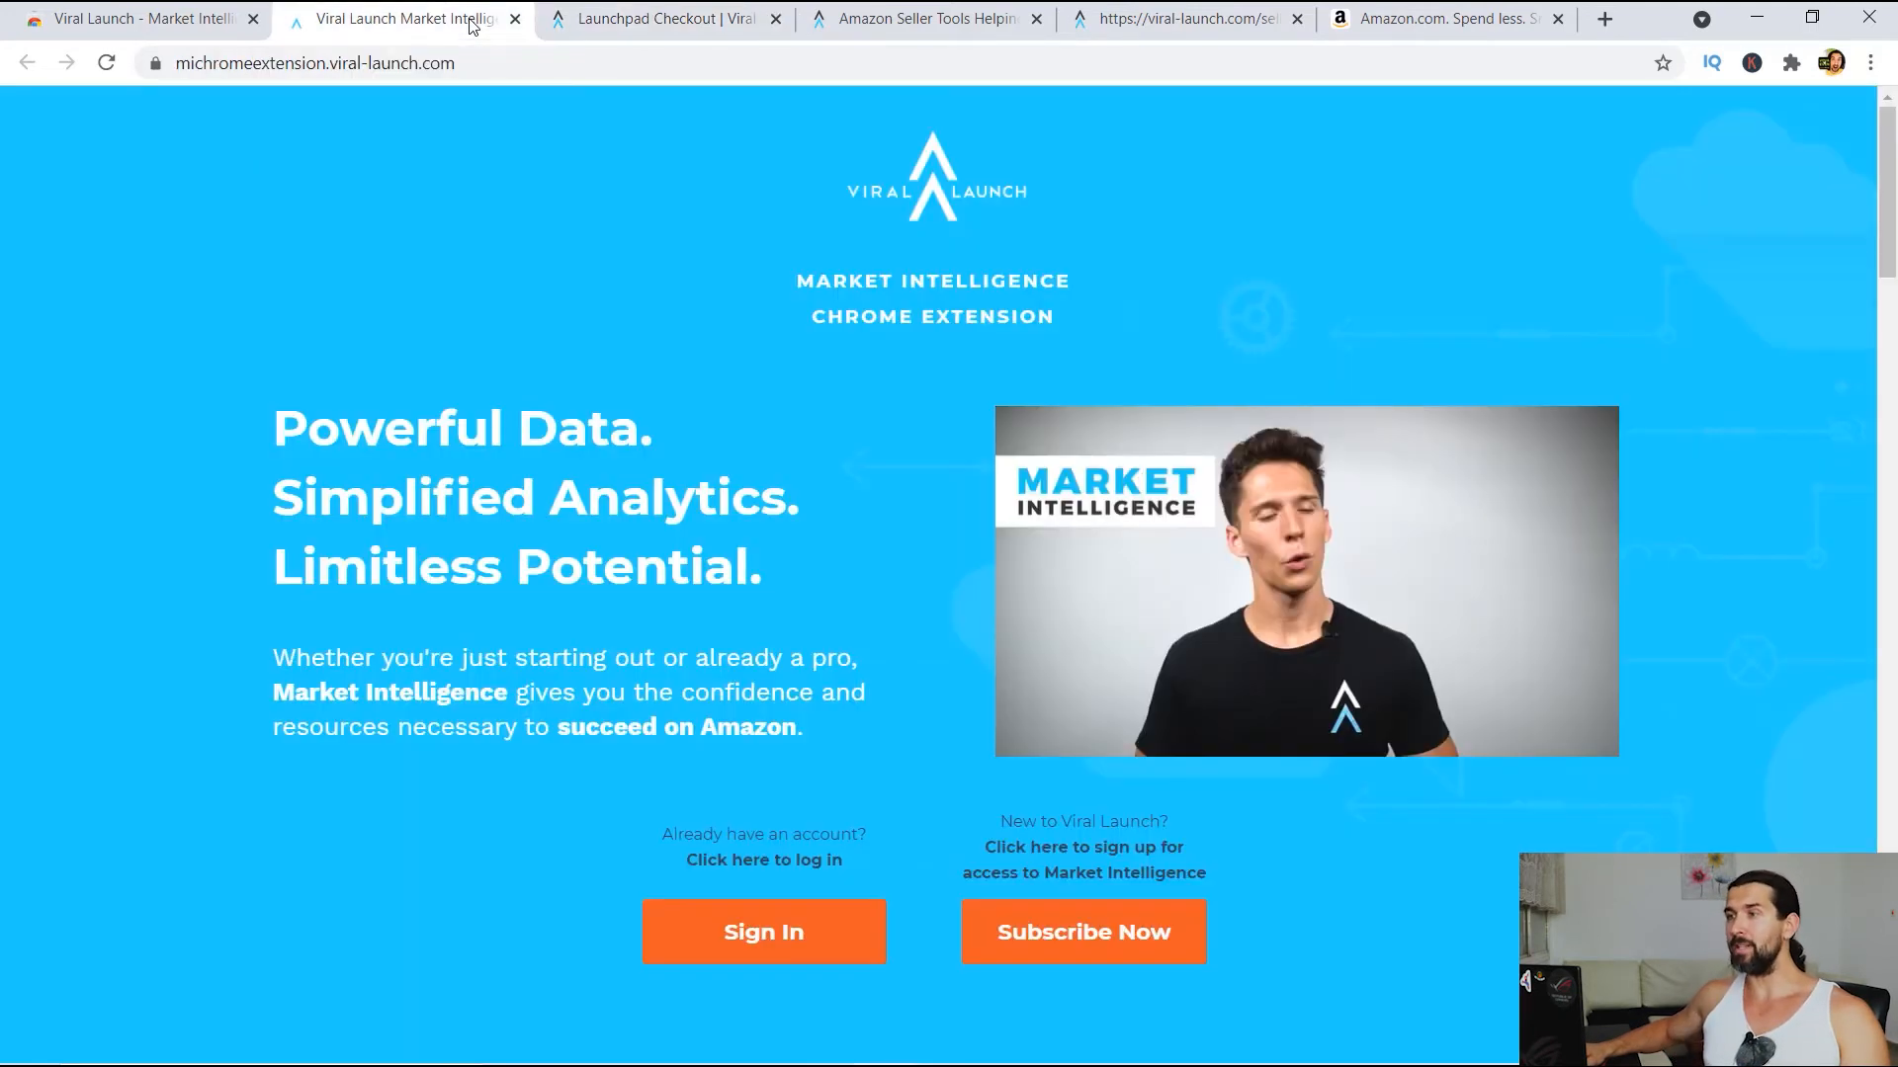
Show the Viral Launch Try Pro signup page offering a 14-day free trial
left_click(919, 17)
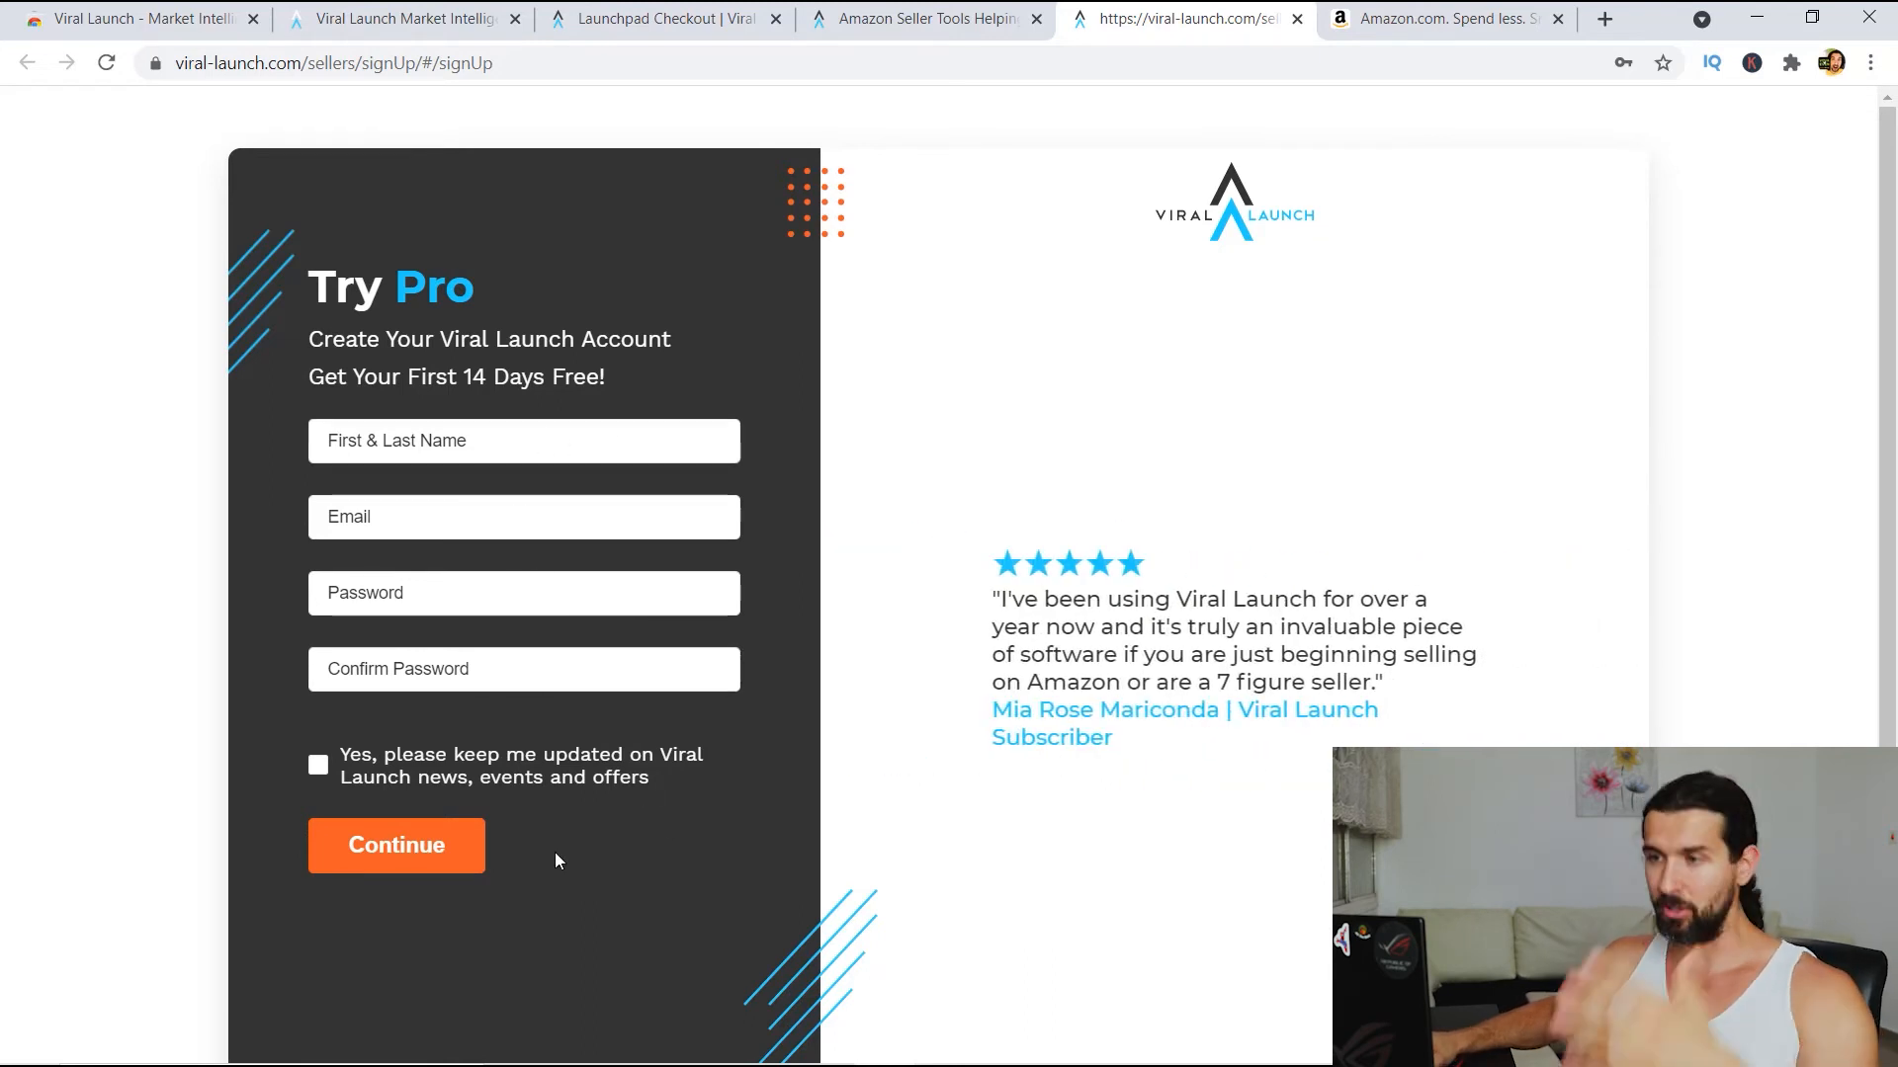
mouse_move(553, 793)
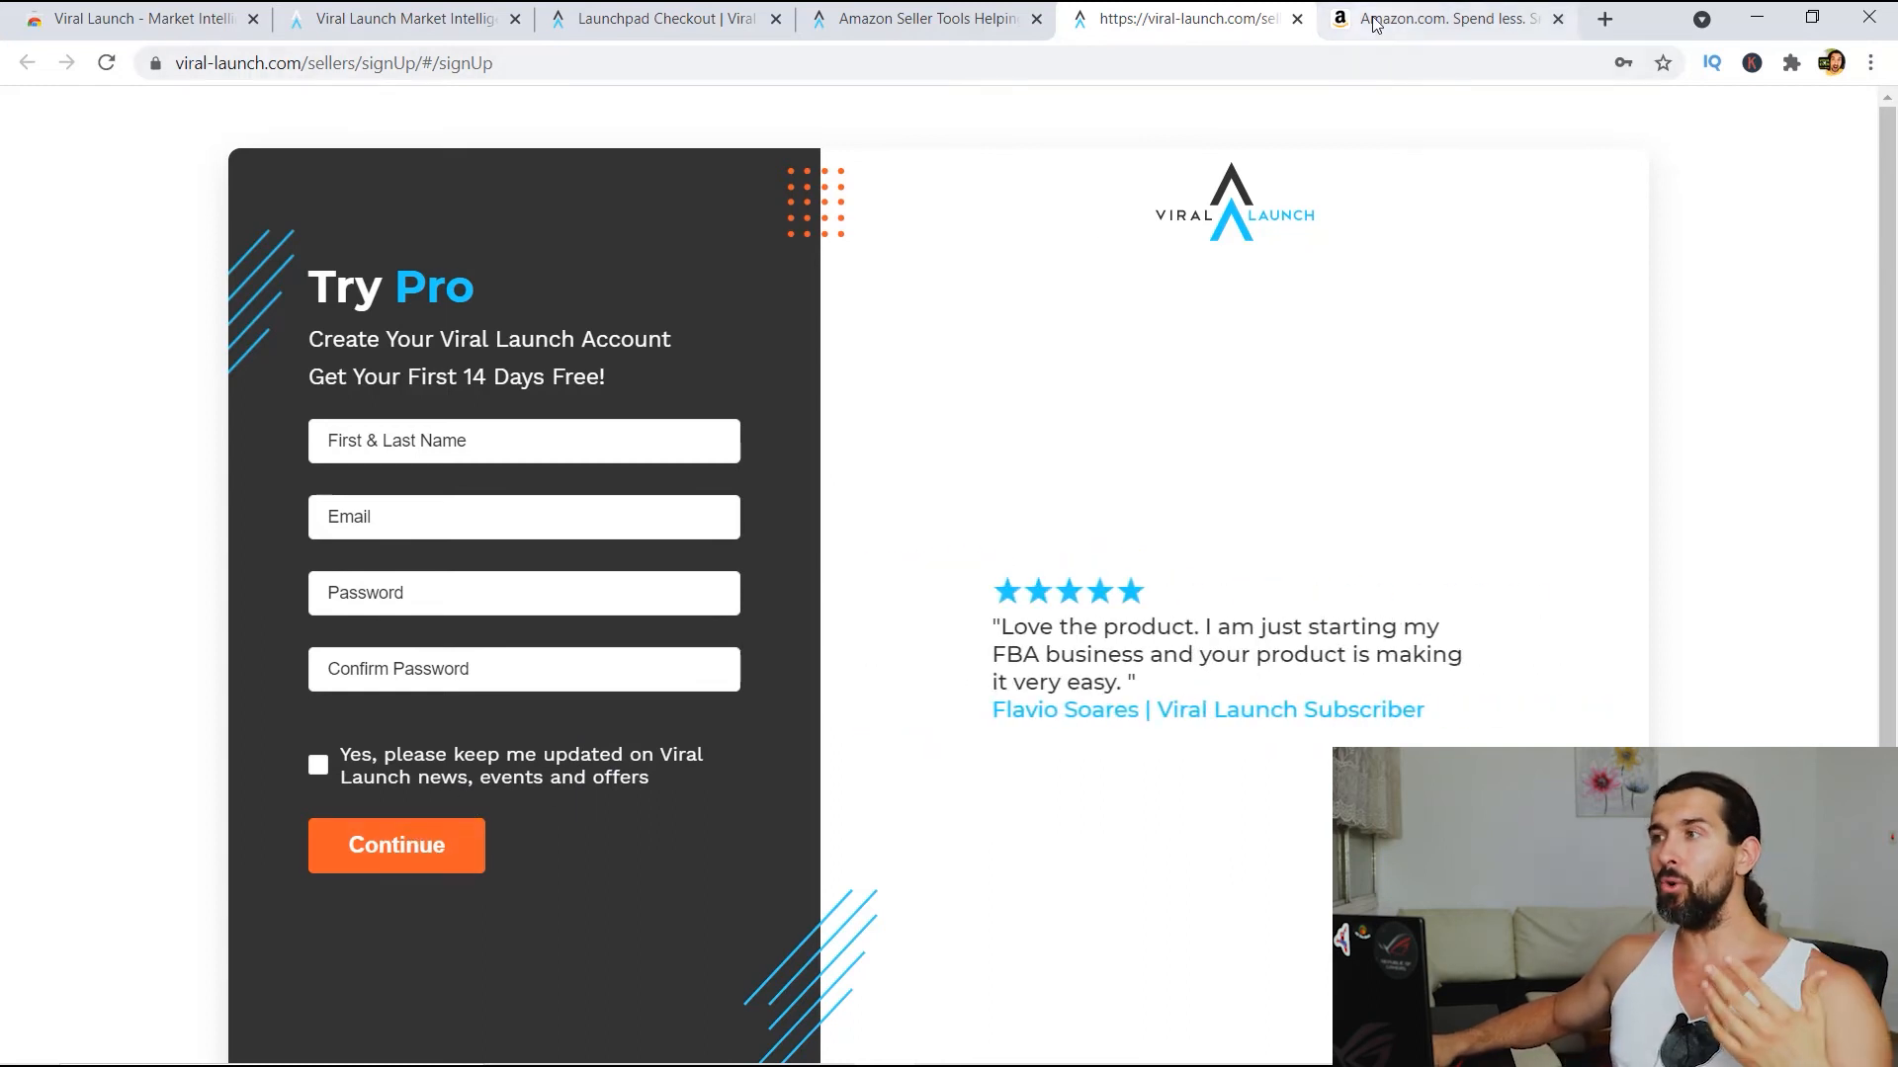
Search Amazon for 'kitchen tool' and bring up the browser's installed extensions list
left_click(1442, 18)
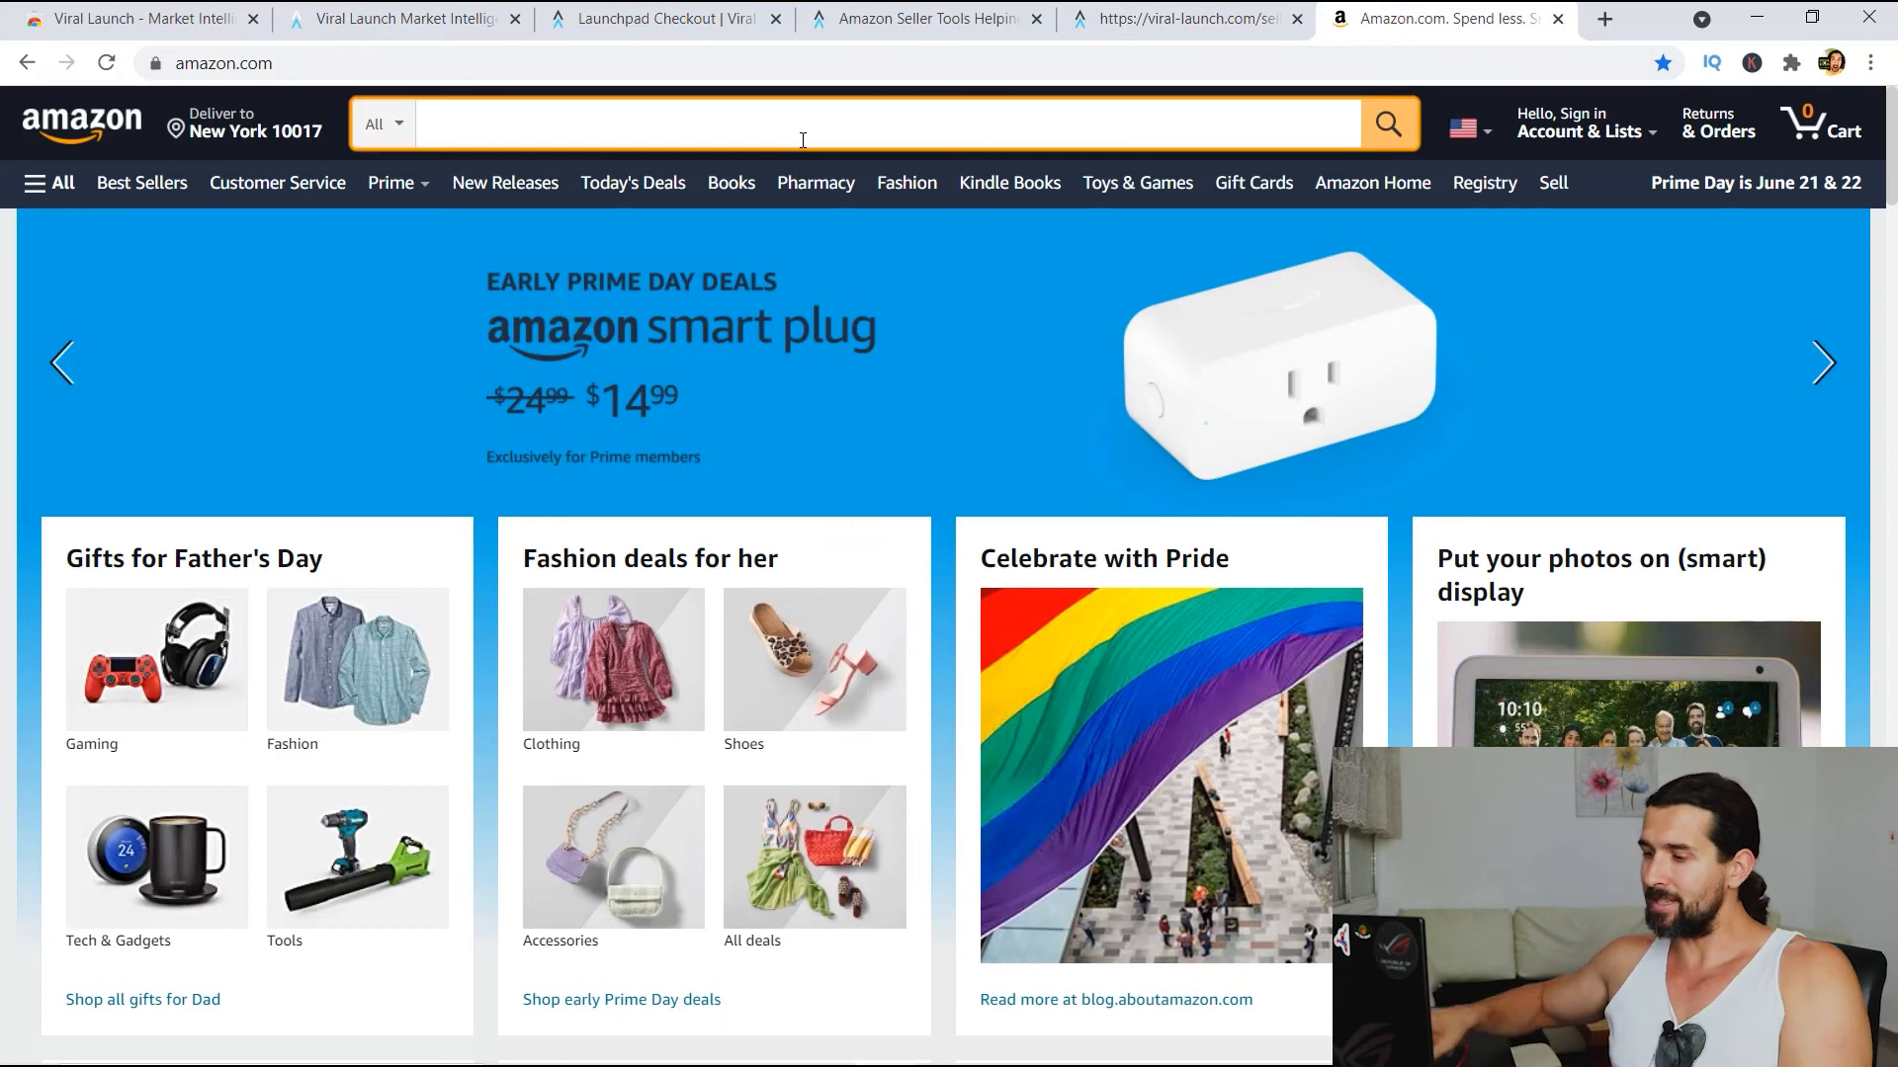
type("kitchen tool")
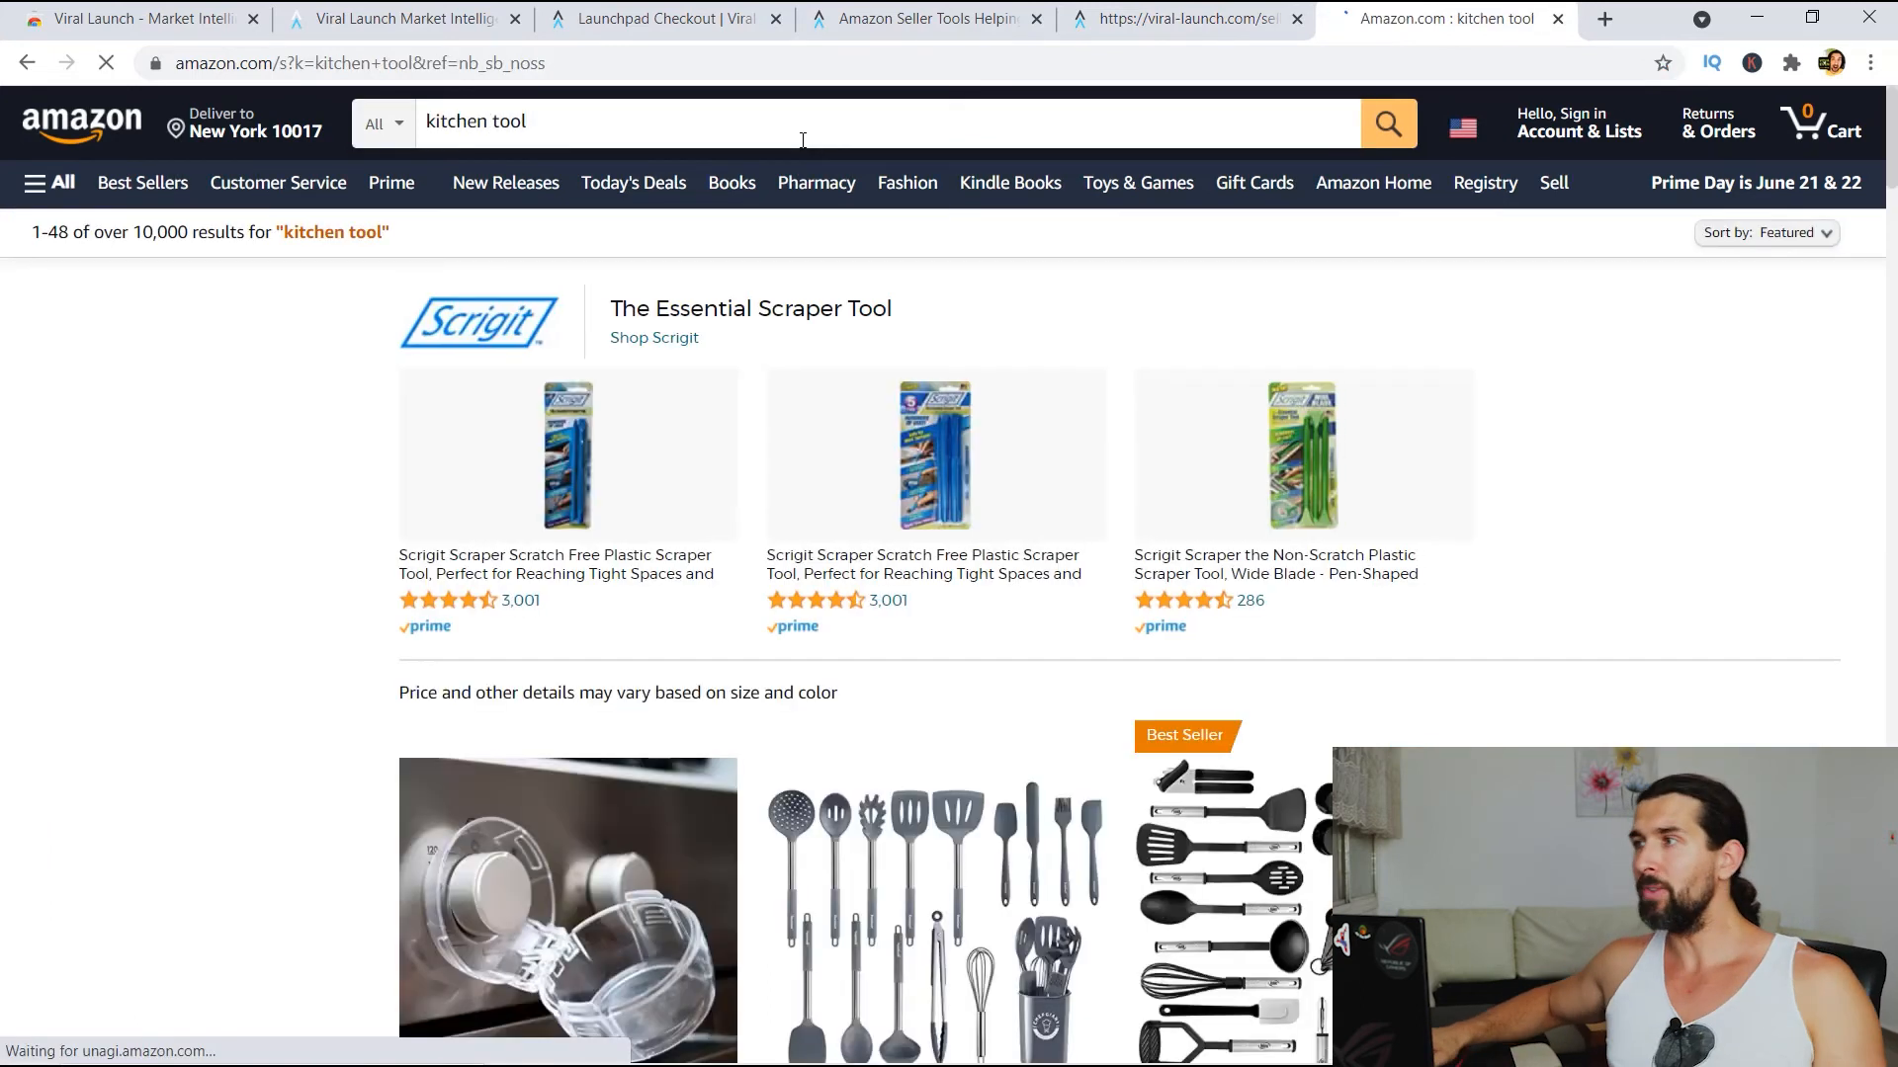
left_click(1791, 63)
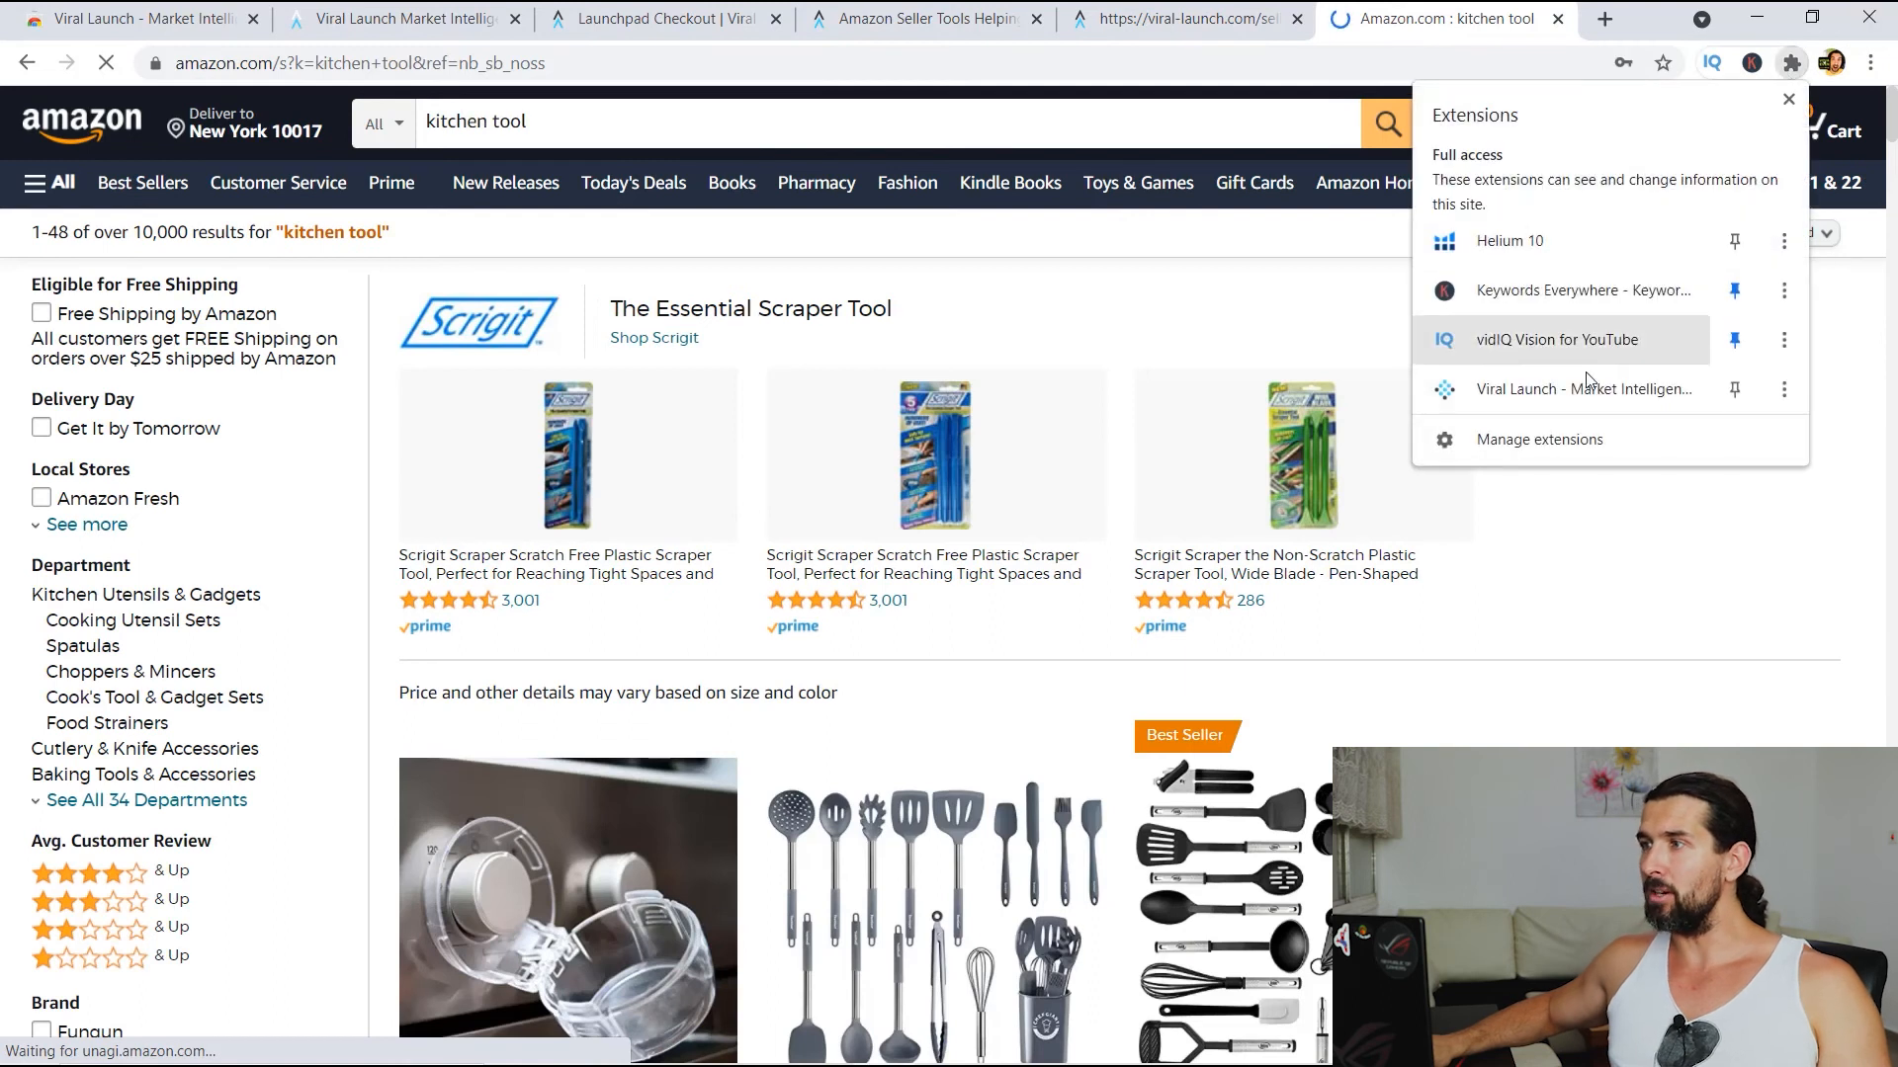
Launch Market Intelligence on the kitchen tool results and log in to the extension
left_click(1582, 389)
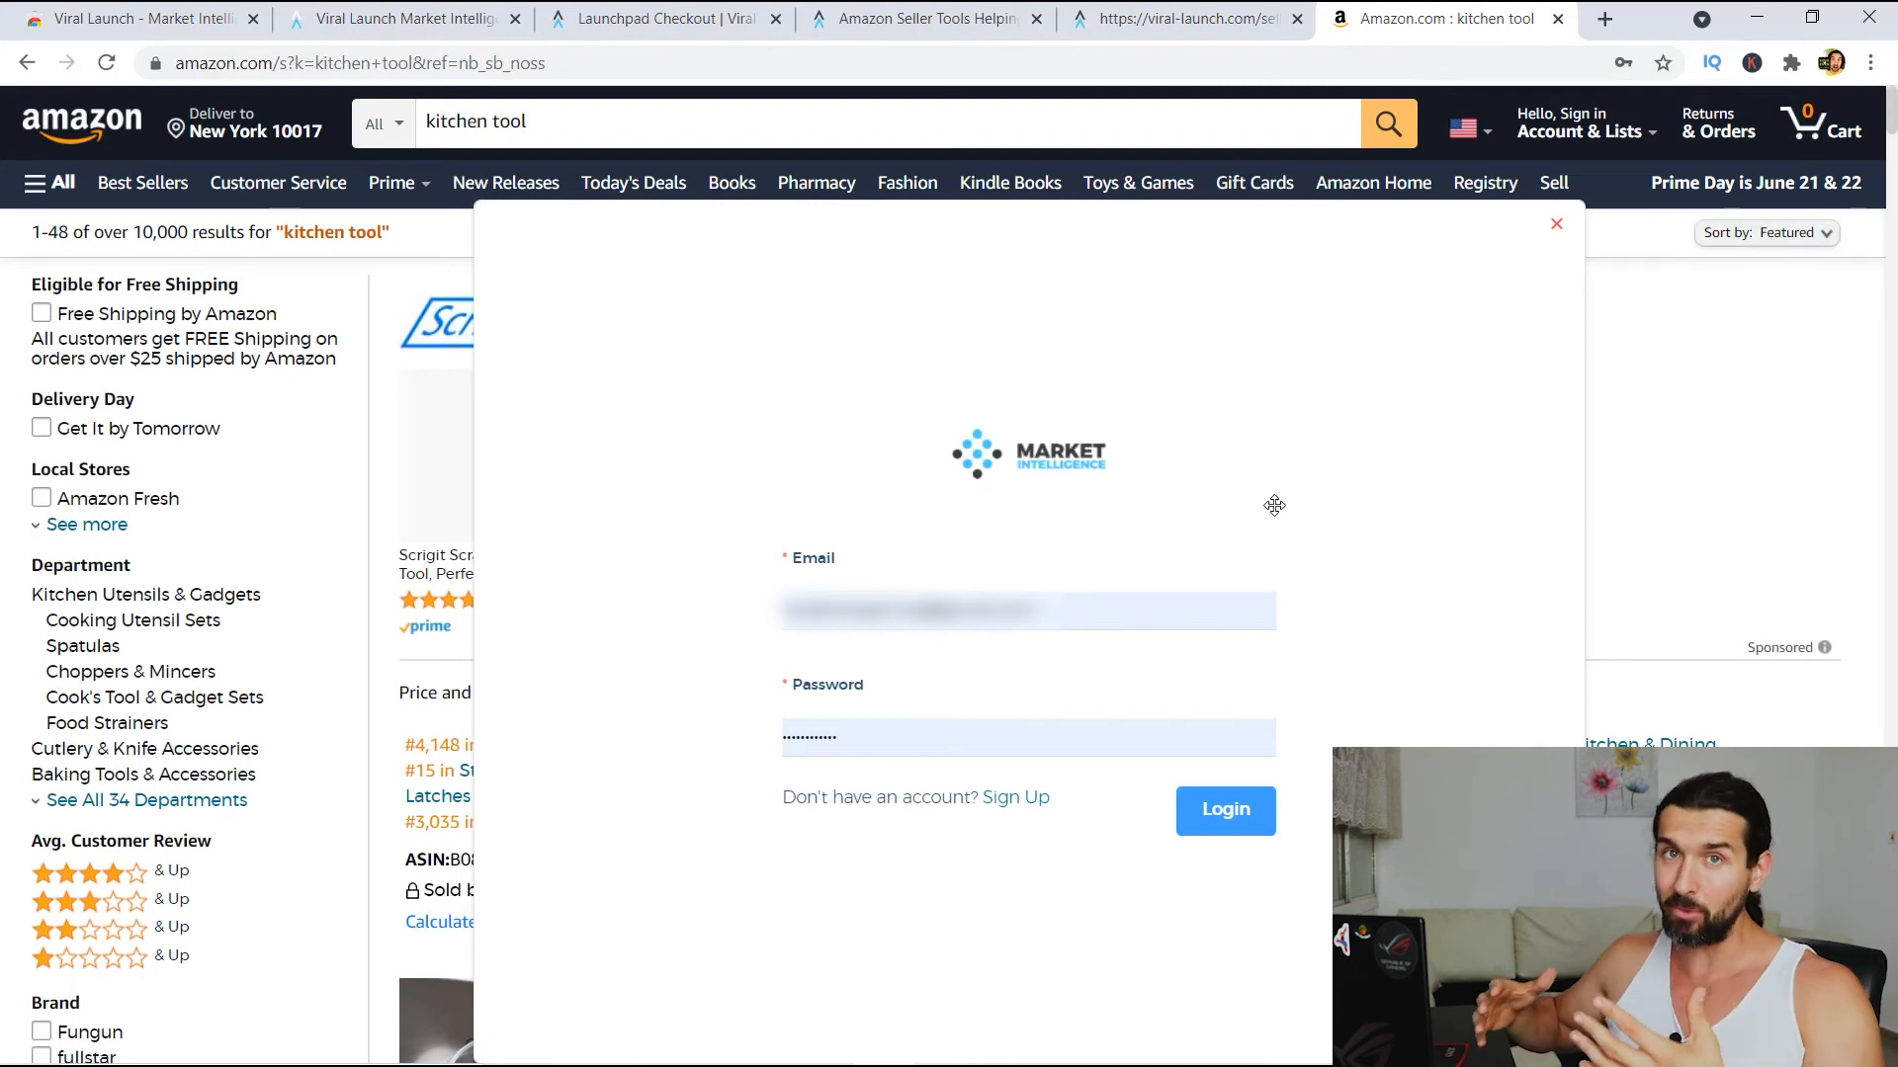
mouse_move(1223, 811)
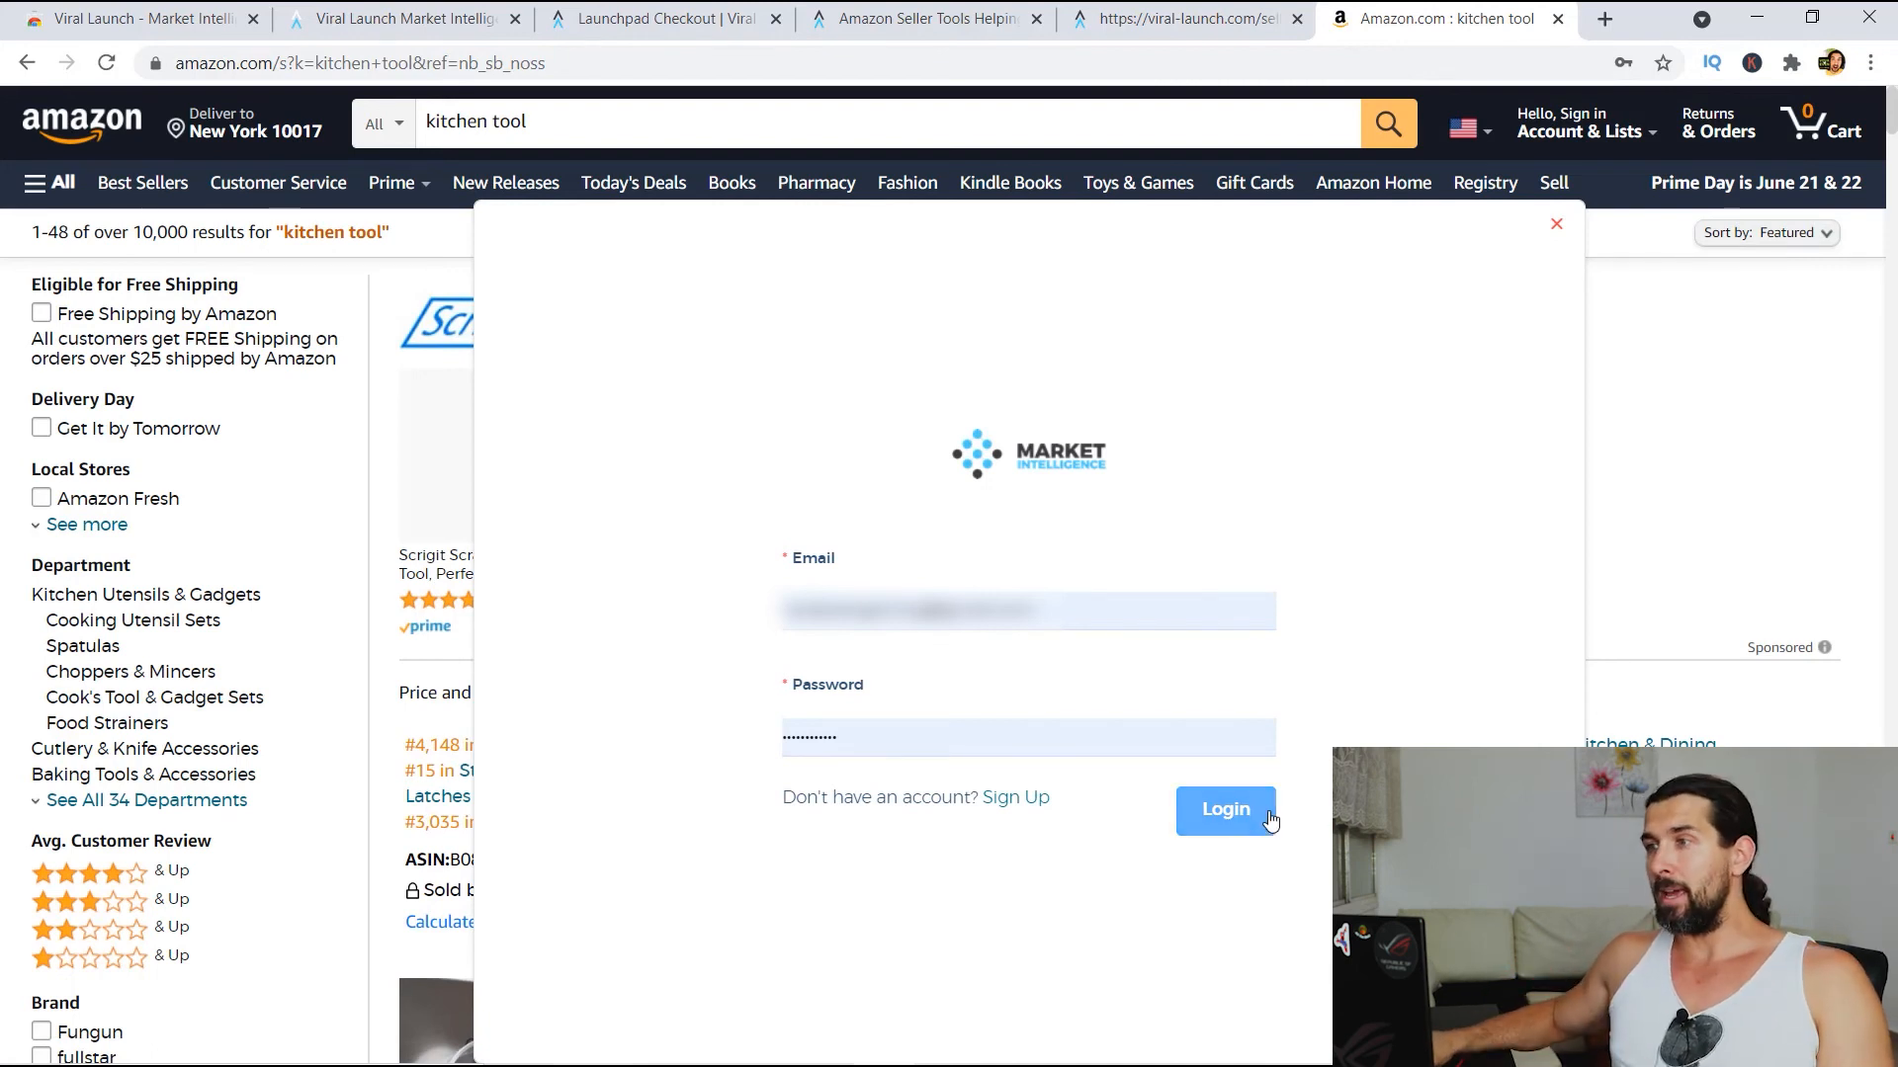
left_click(1226, 808)
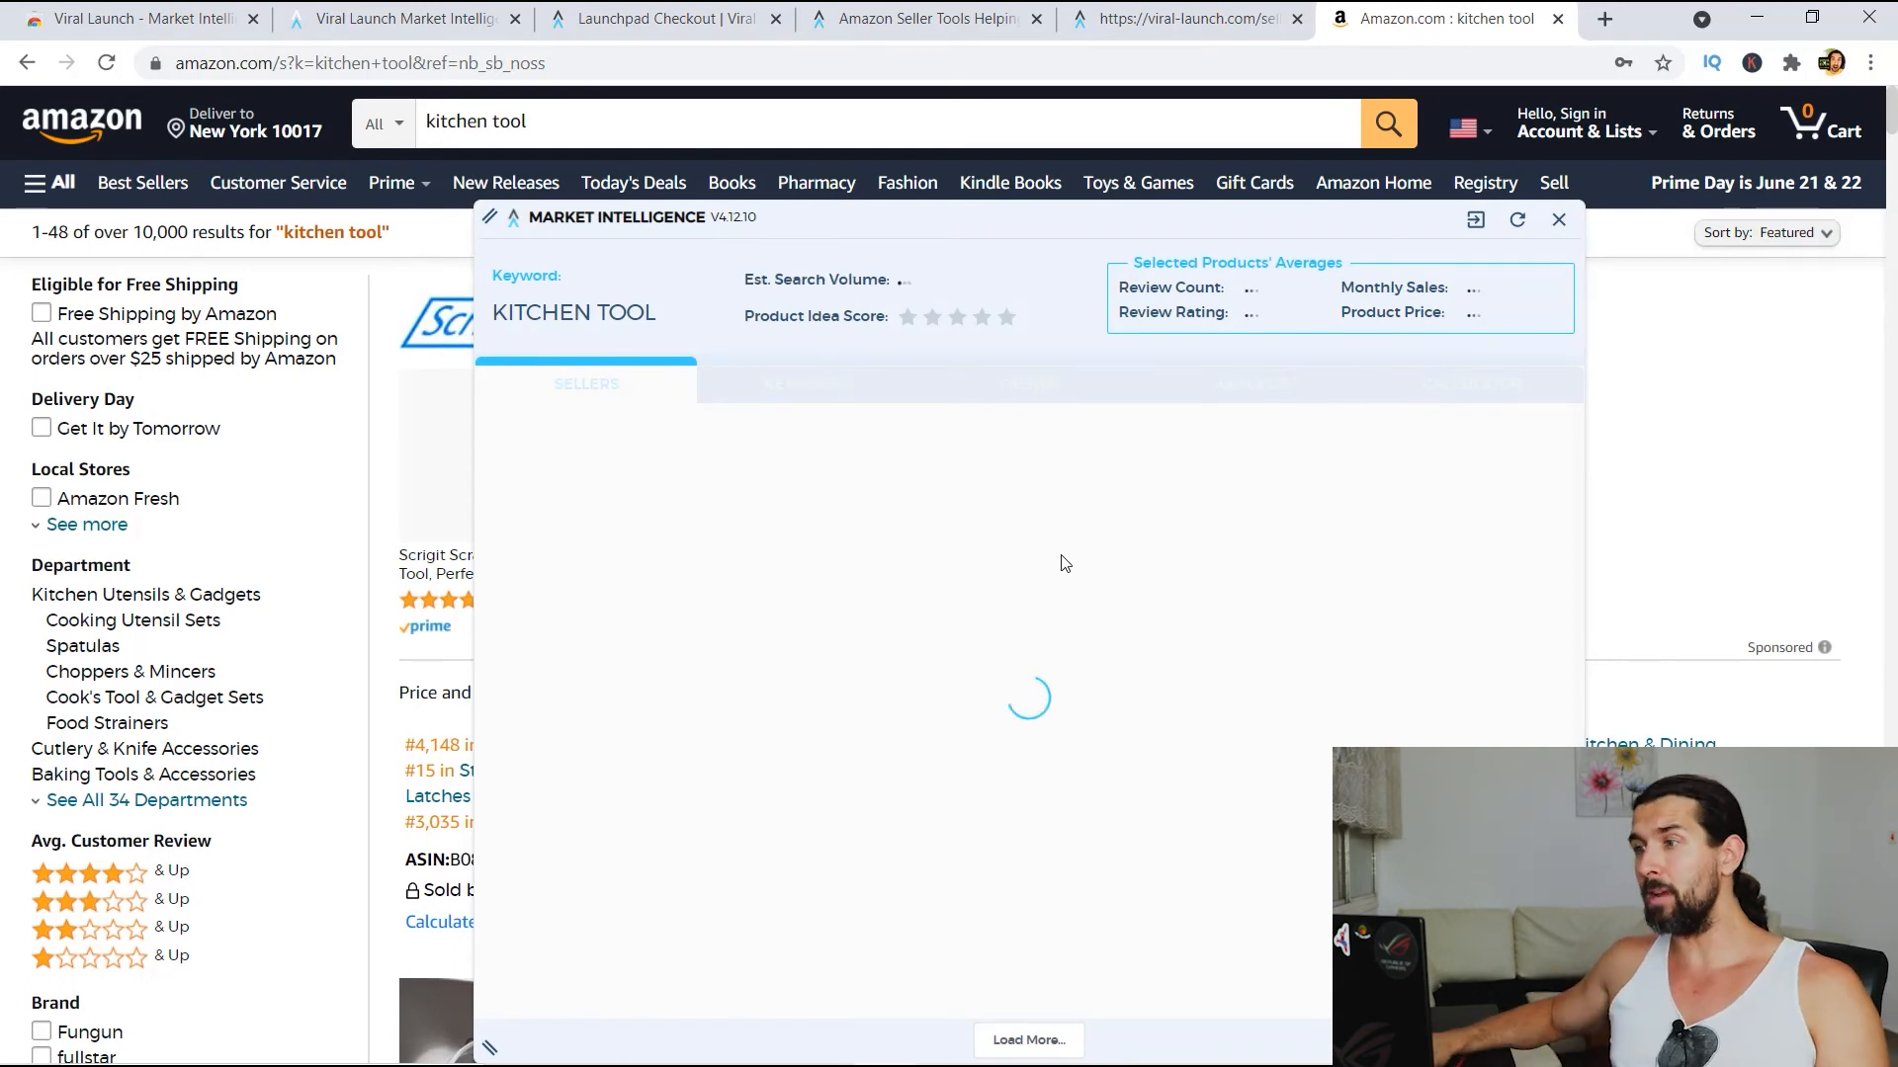
mouse_move(980, 419)
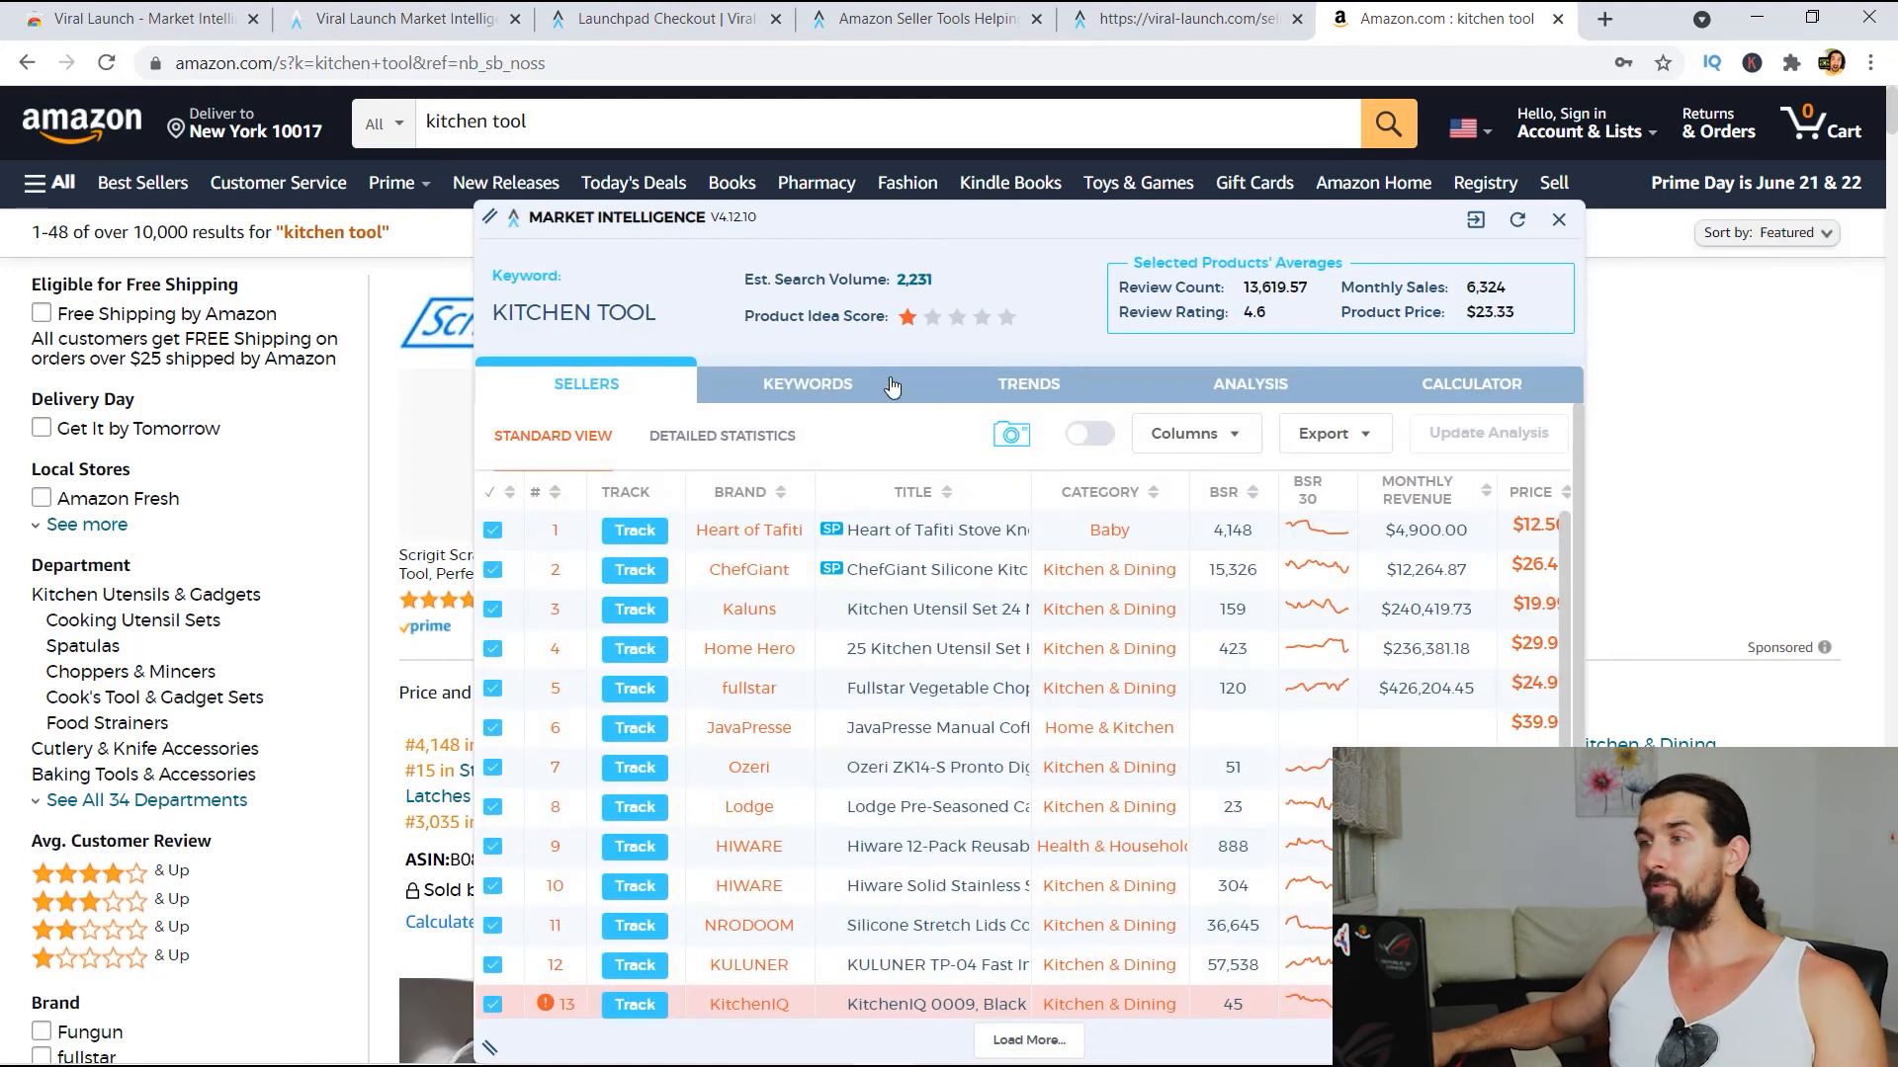
View the kitchen tool Analysis and the Calculator showing $12.31 profit per unit
left_click(1247, 384)
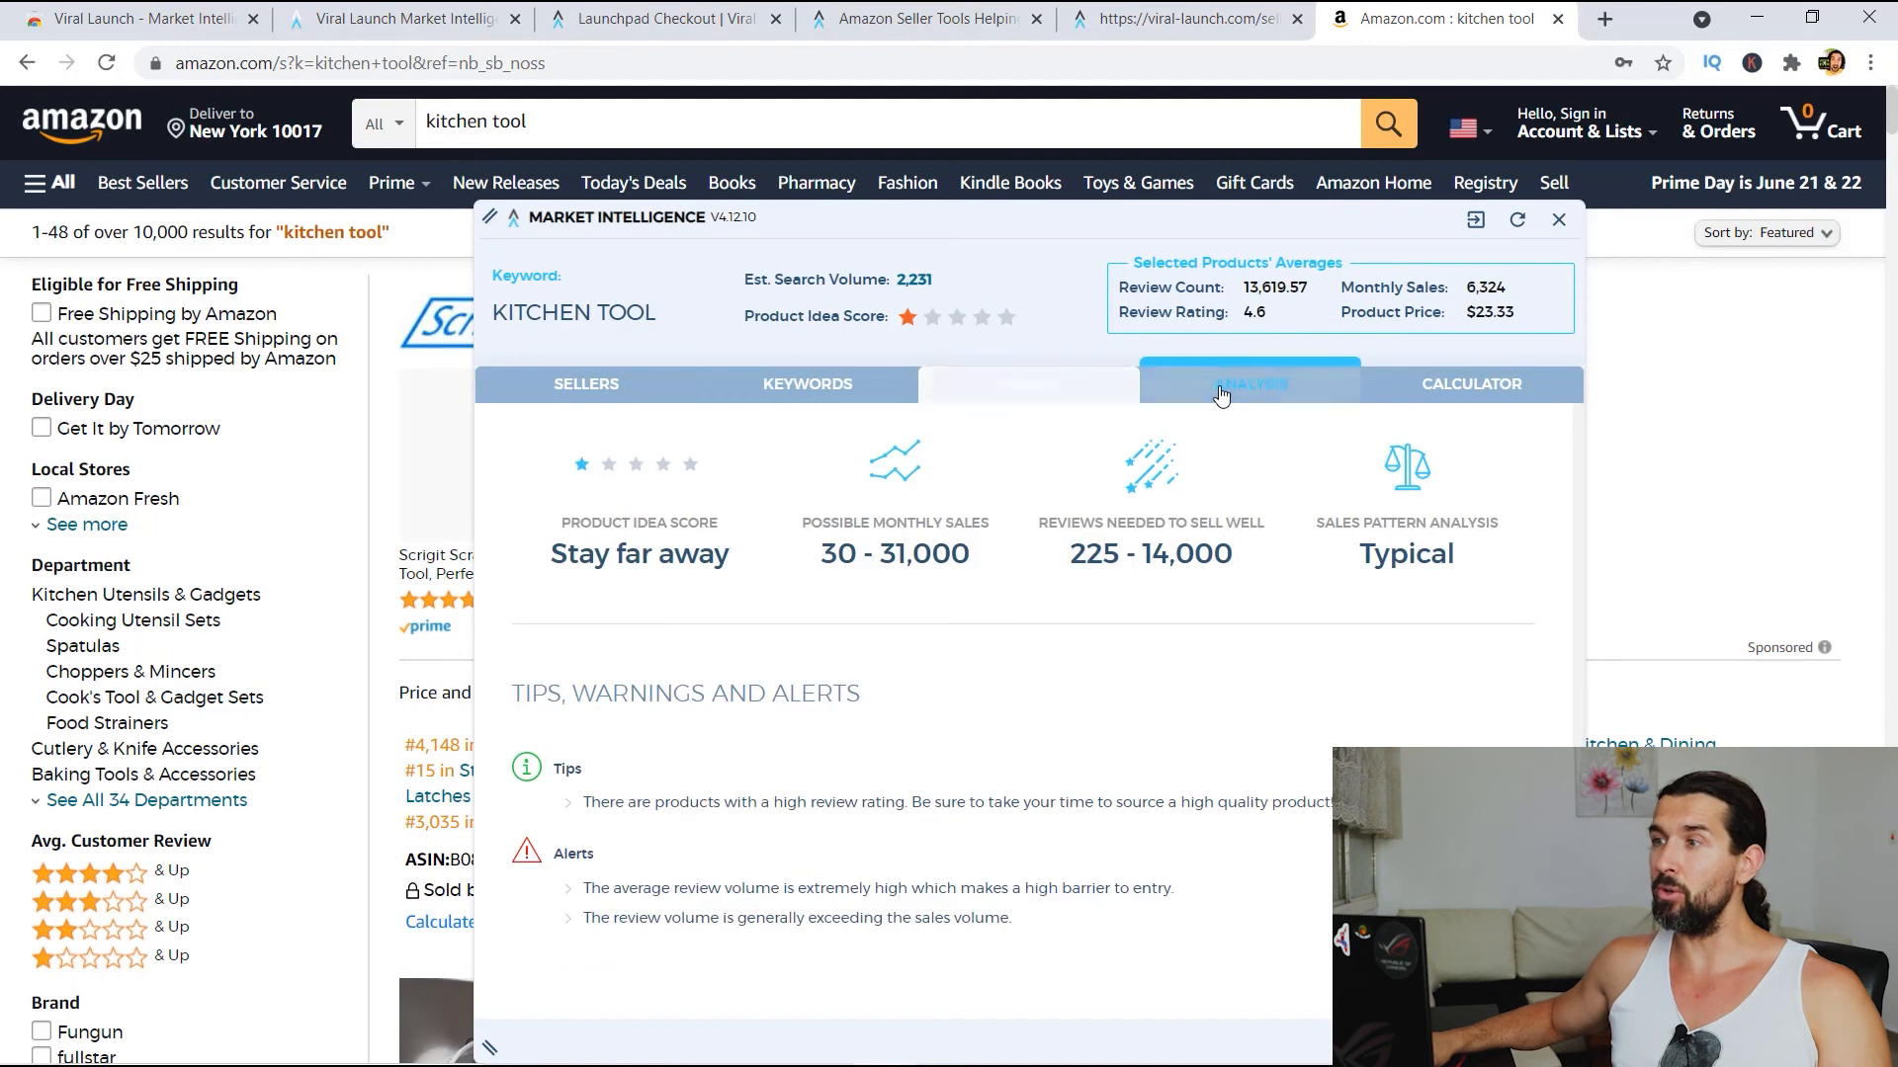
left_click(1471, 384)
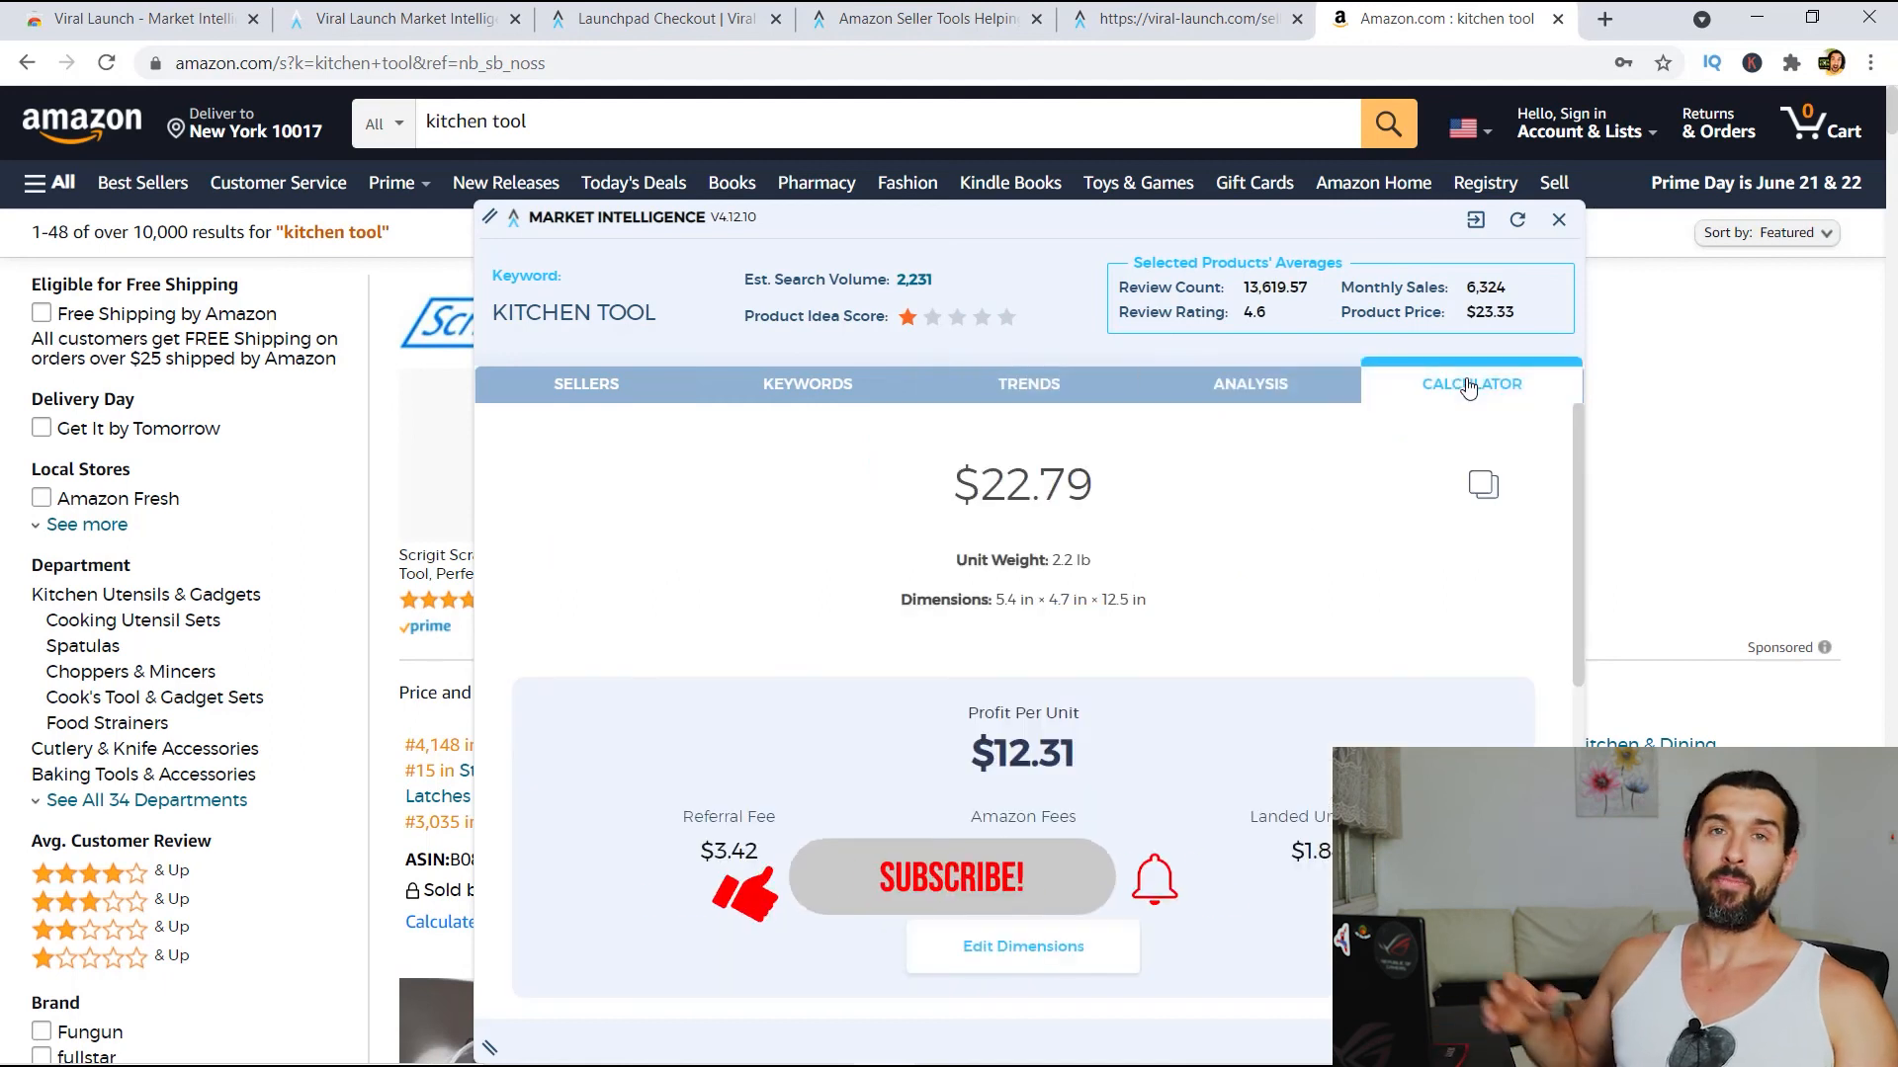